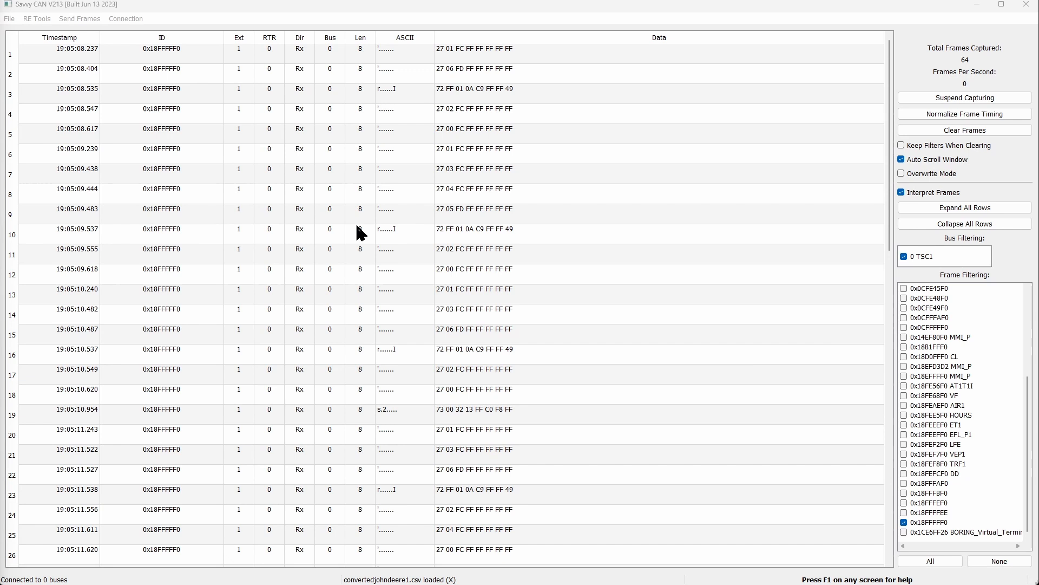
mouse_move(151, 106)
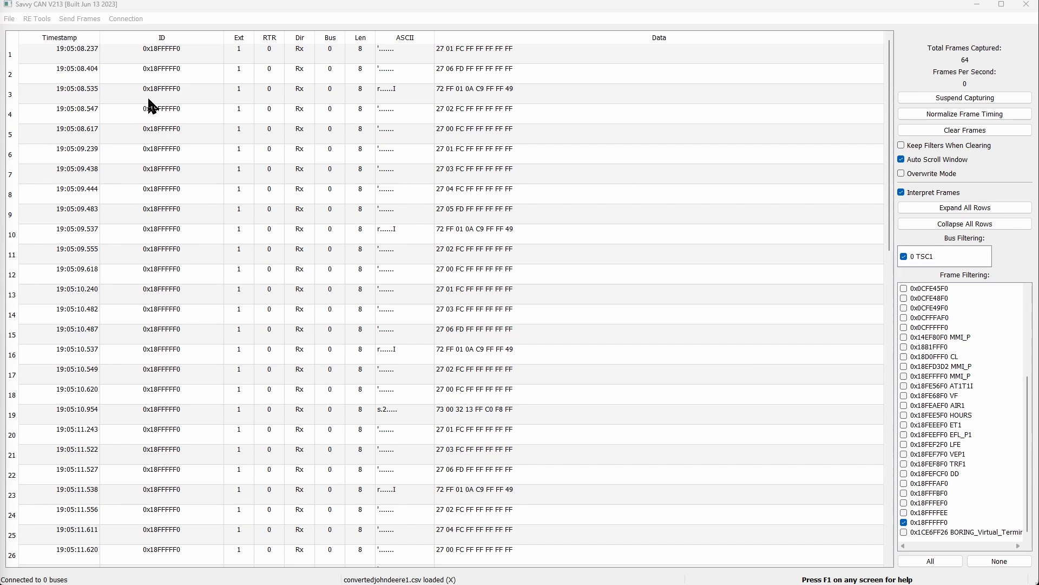
Filter the frame log to 0x18FFFFF0 frames and inspect one of them
click(935, 522)
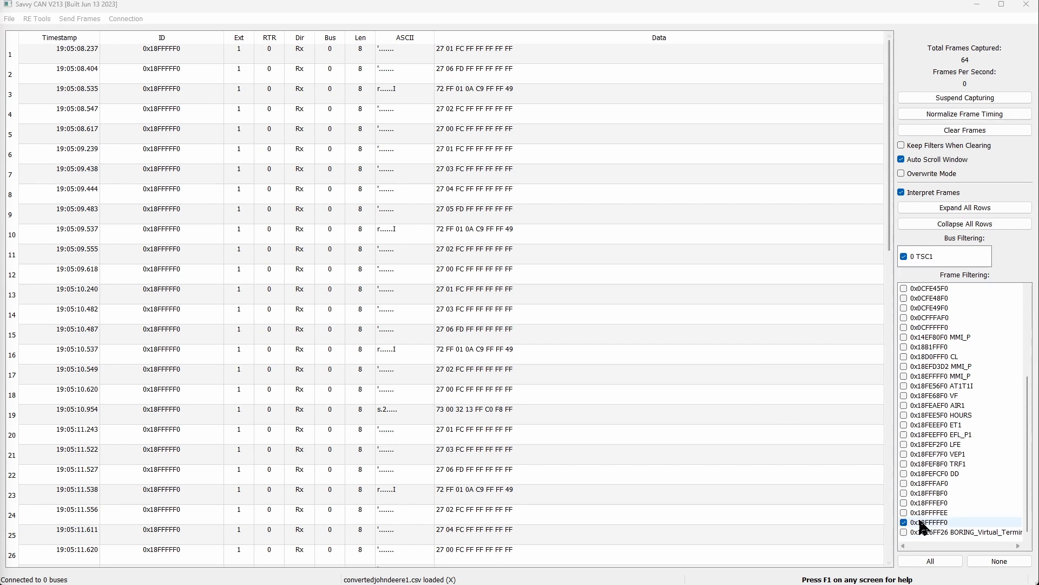
click(931, 522)
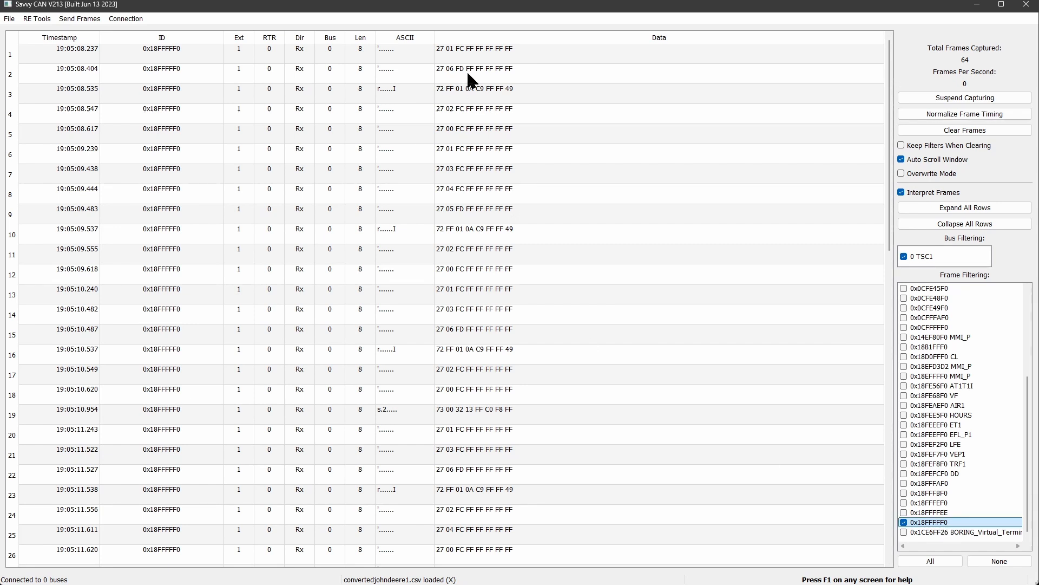
click(161, 69)
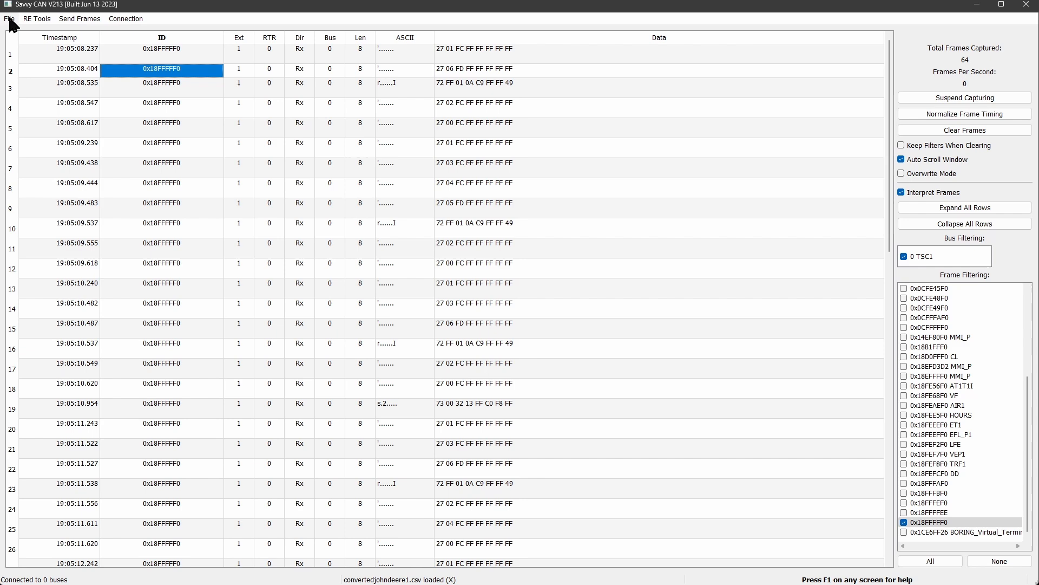
Open Sample.dbc in the DBC editor and select the default Vector__XXX node
click(10, 19)
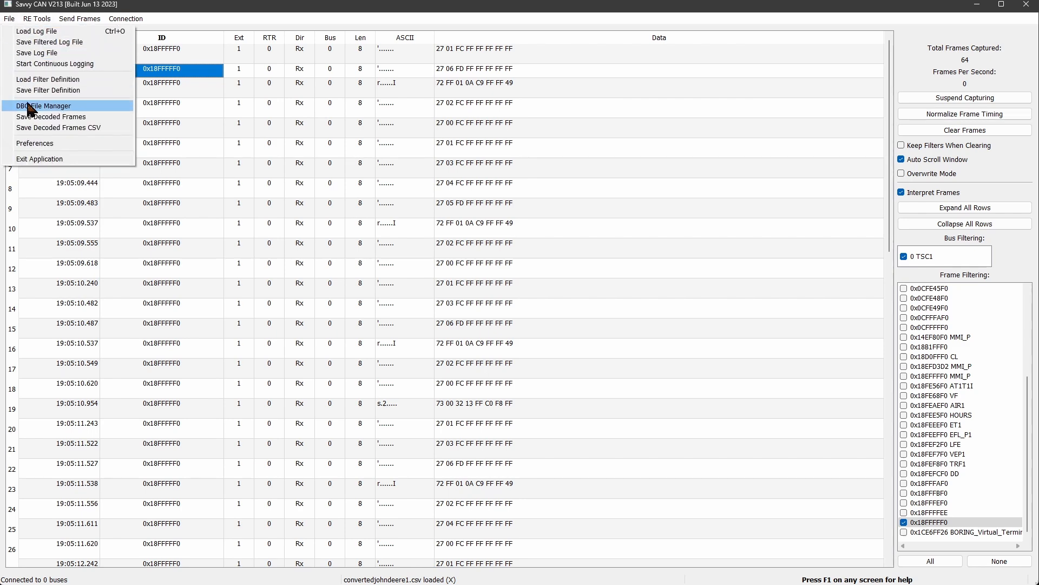
click(43, 105)
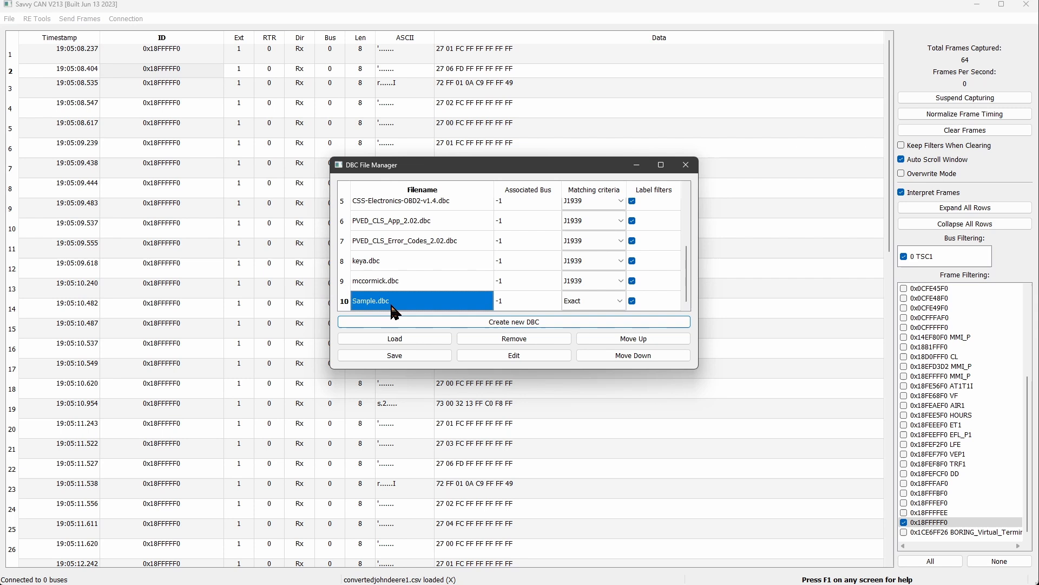
click(514, 355)
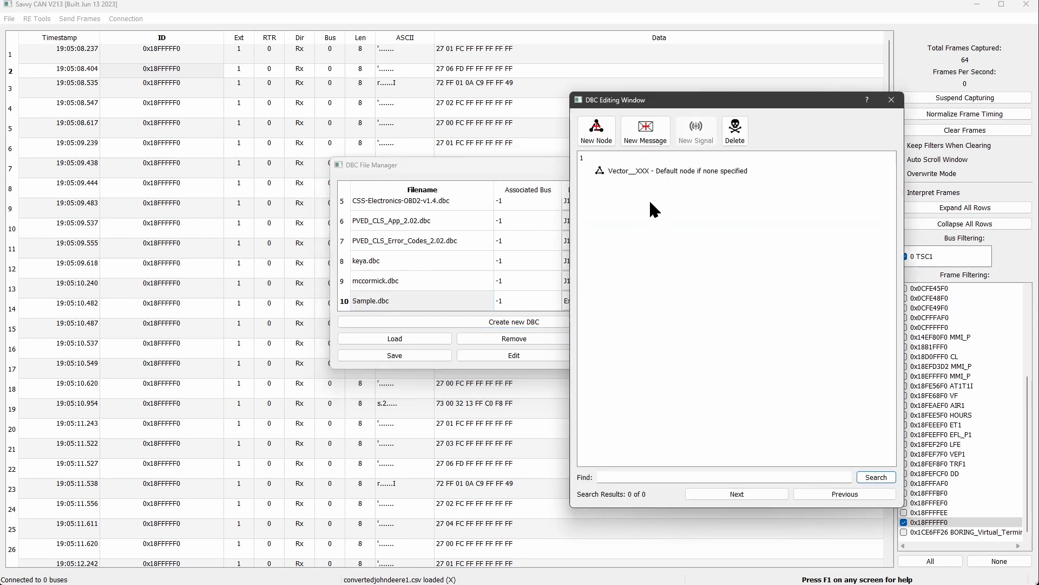
click(669, 170)
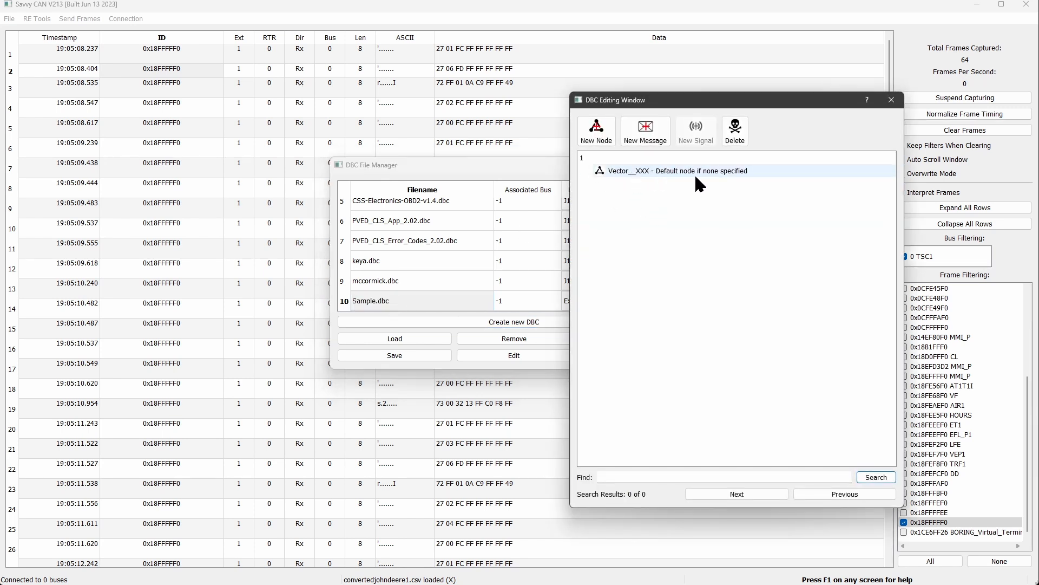
click(672, 170)
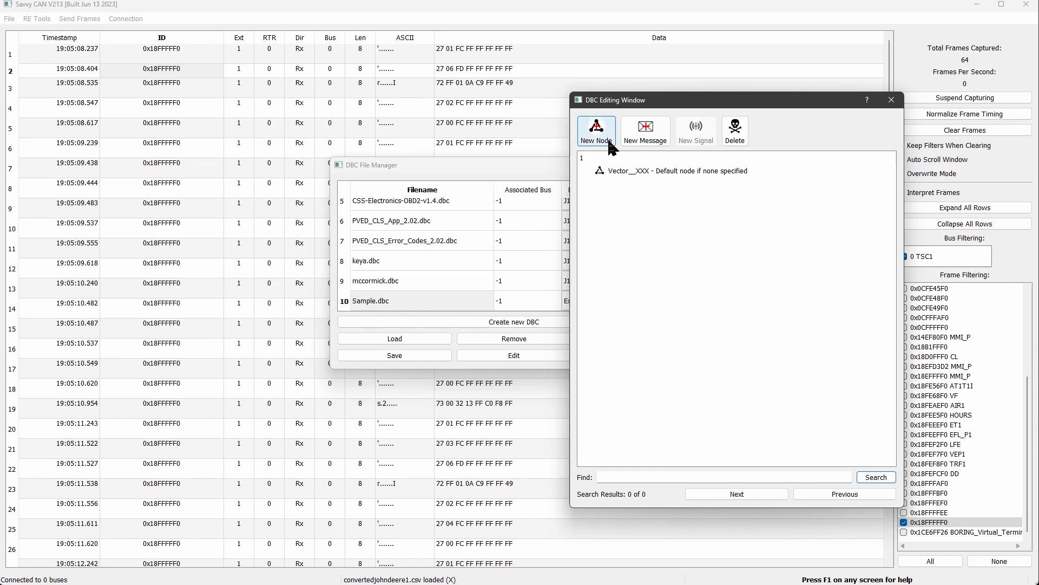
mouse_move(644, 364)
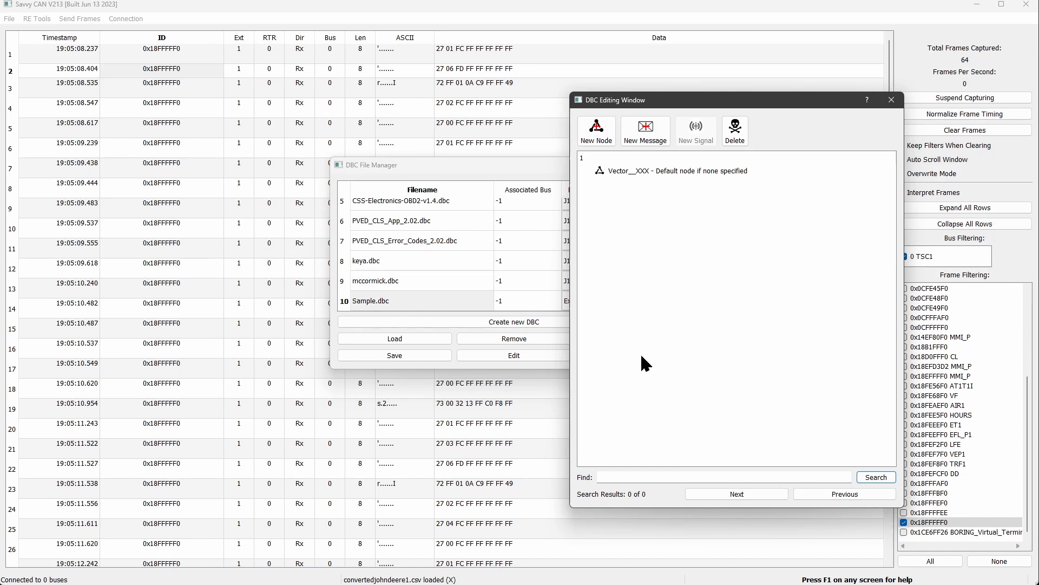
mouse_move(753, 222)
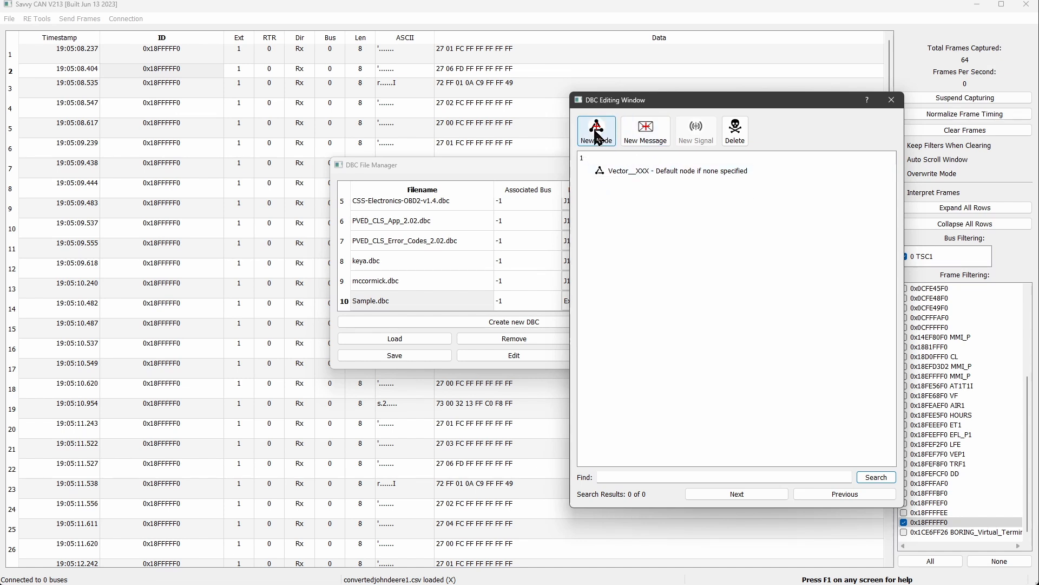
Add a new node and name it Joystick
click(596, 131)
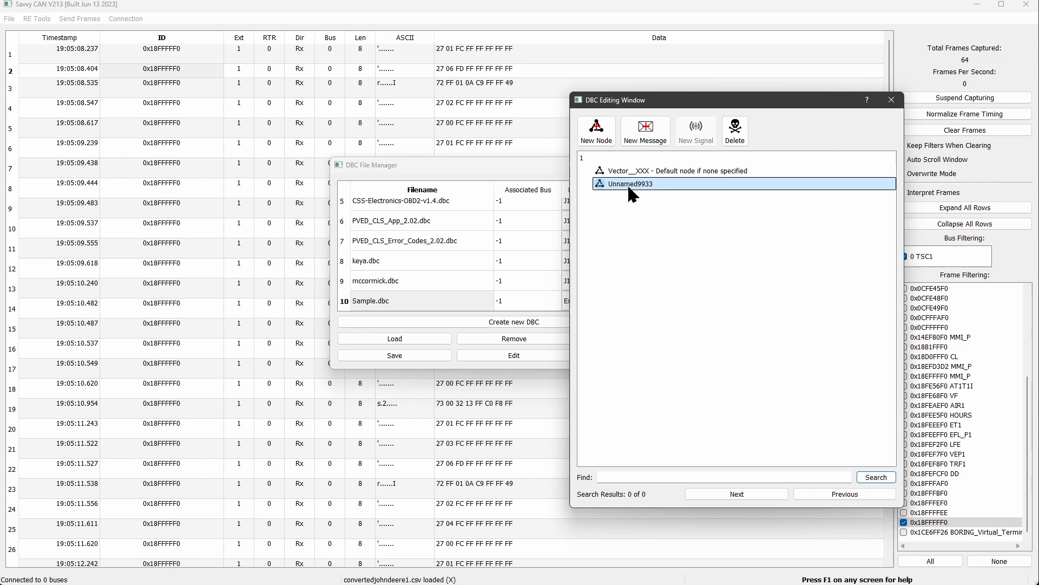
double_click(627, 184)
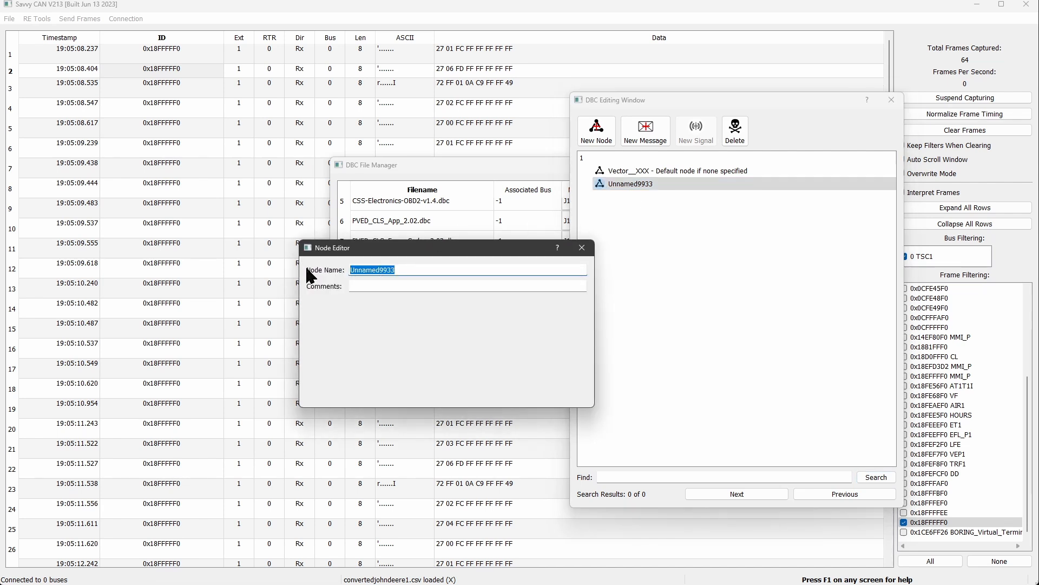
text(Joystick)
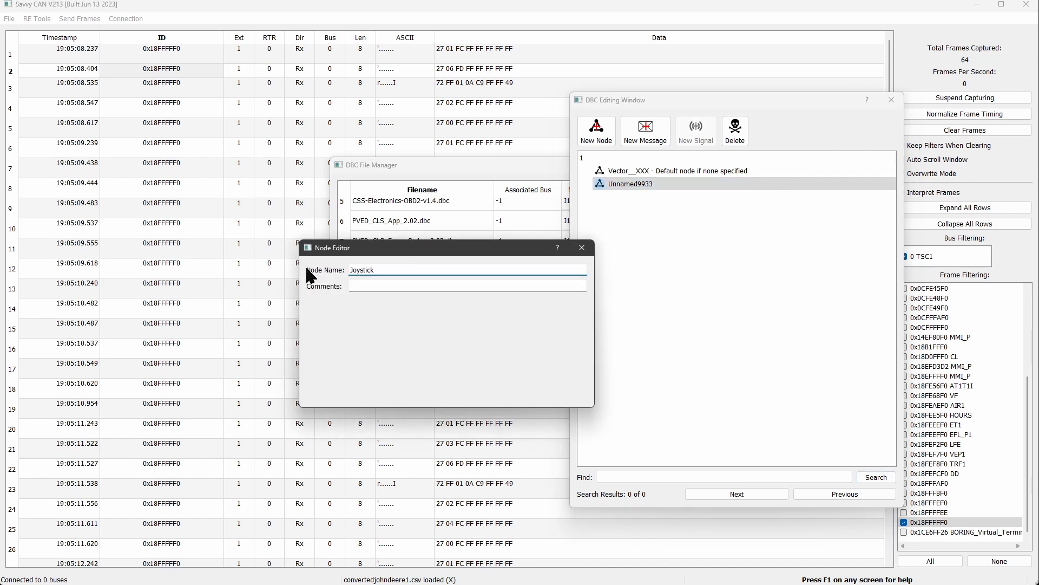
mouse_move(581, 247)
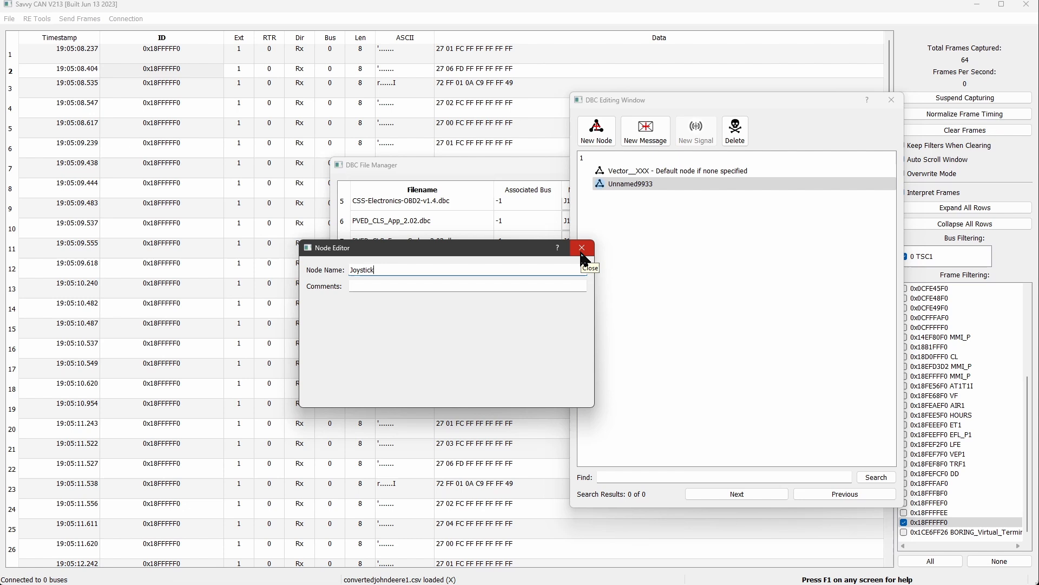
Add a message under Joystick with frame ID 0x18FFFFF0 named Axises
click(582, 247)
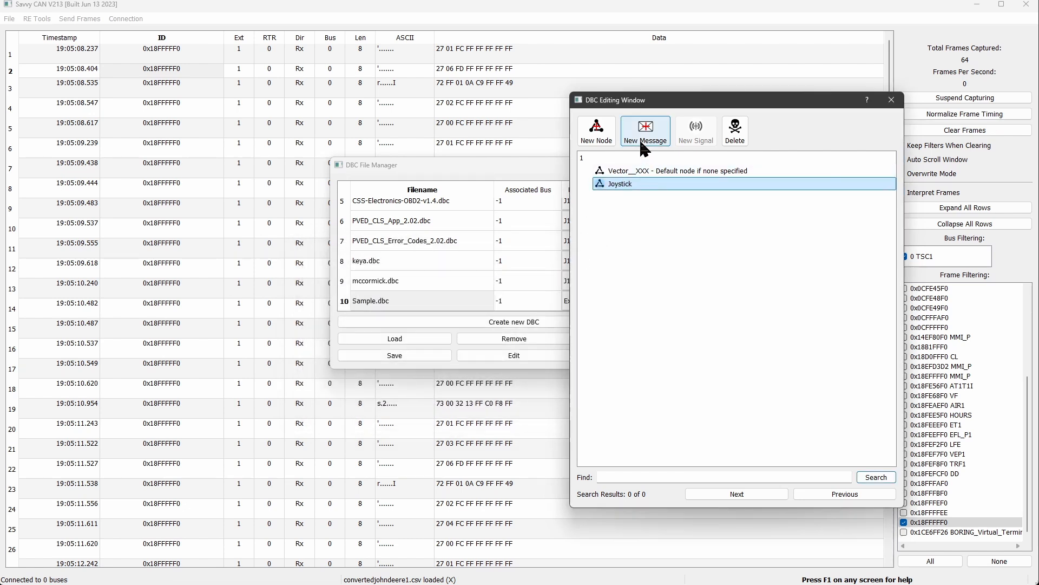
mouse_move(575, 192)
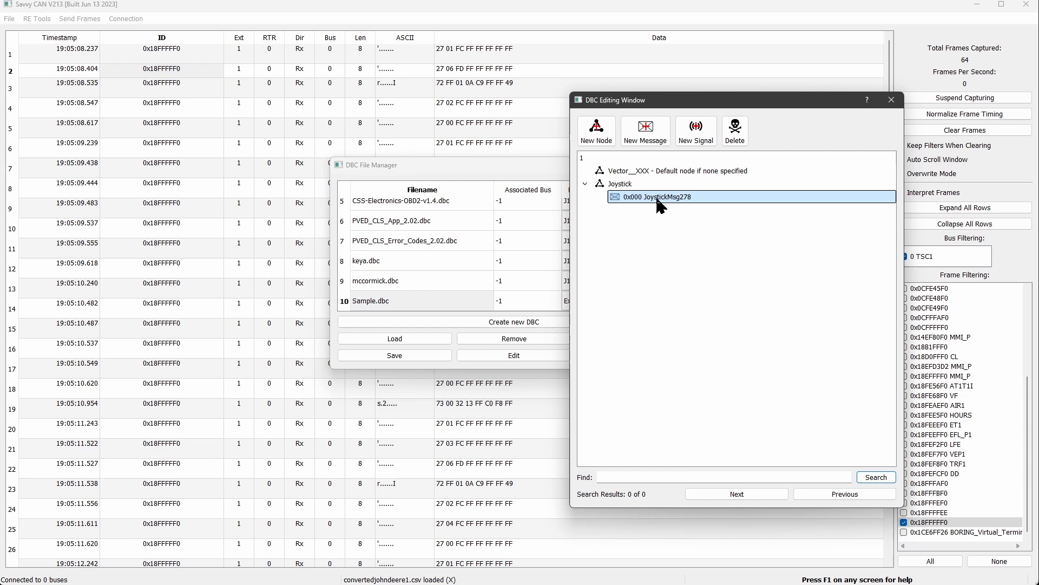
double_click(656, 196)
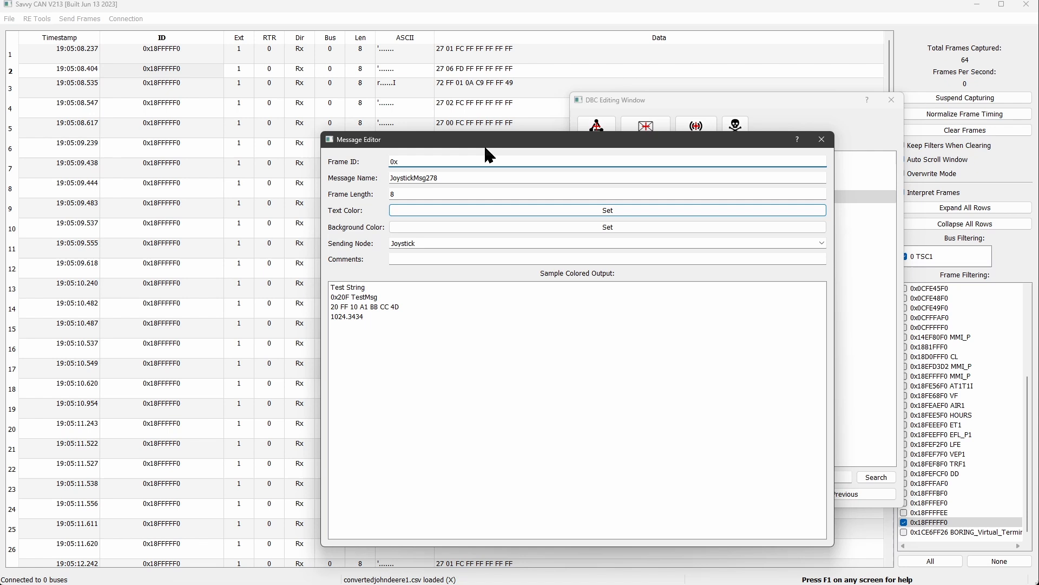
text(18FFFFF0)
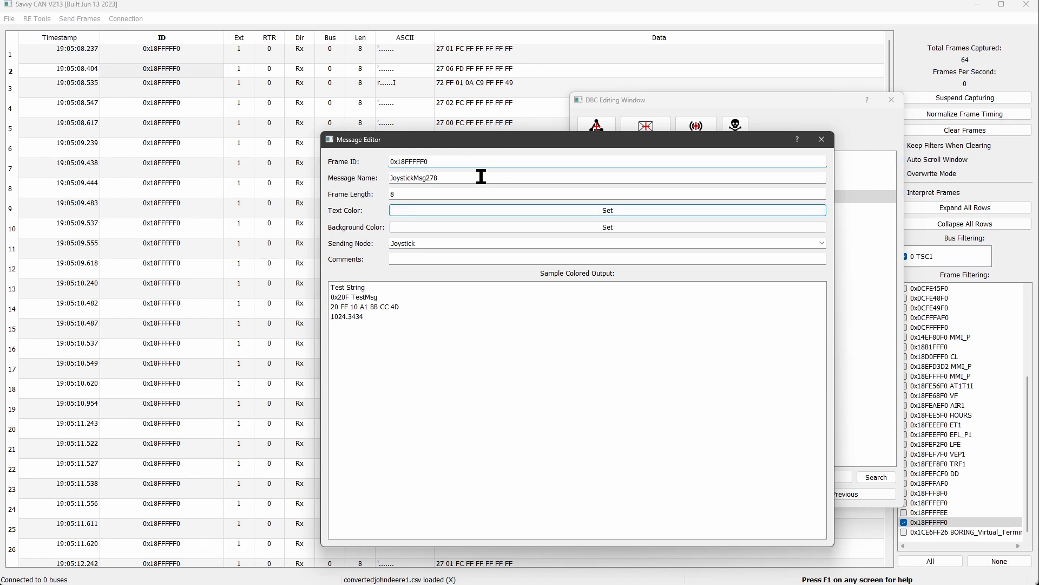
text(Ax)
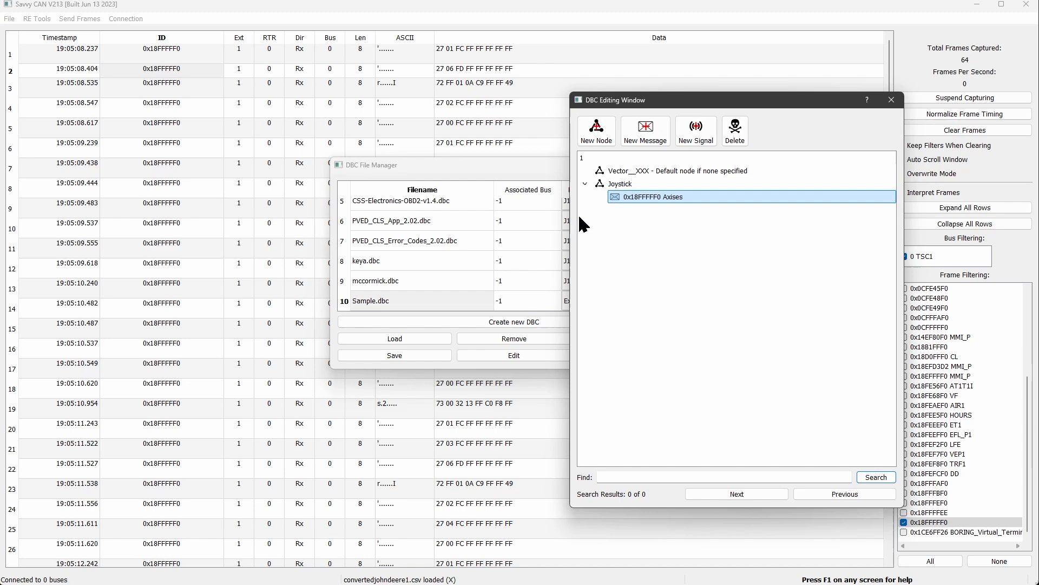
mouse_move(695, 130)
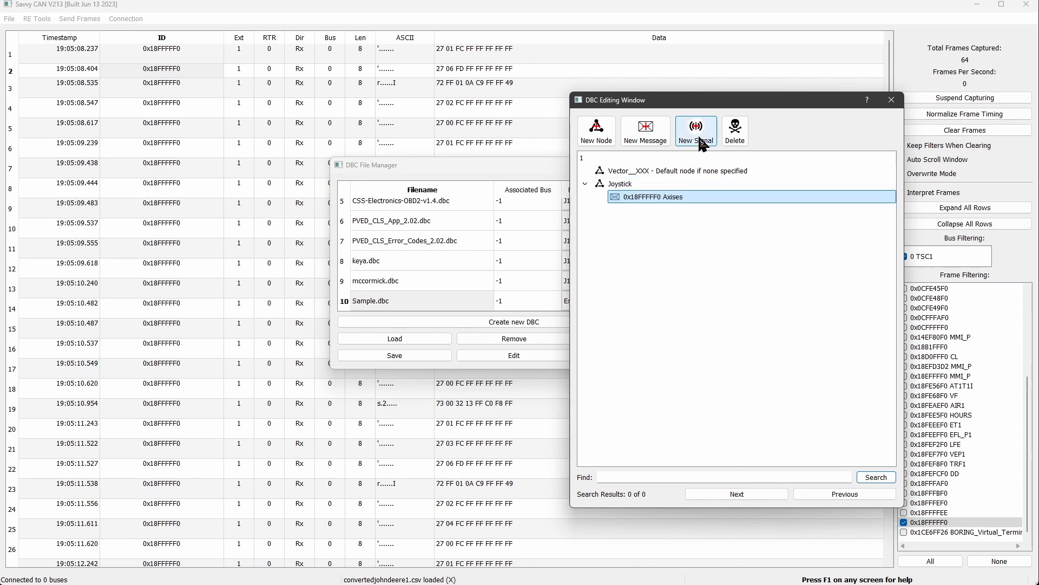
Add a signal named XAxis, start bit 0, length 16 bits
click(695, 131)
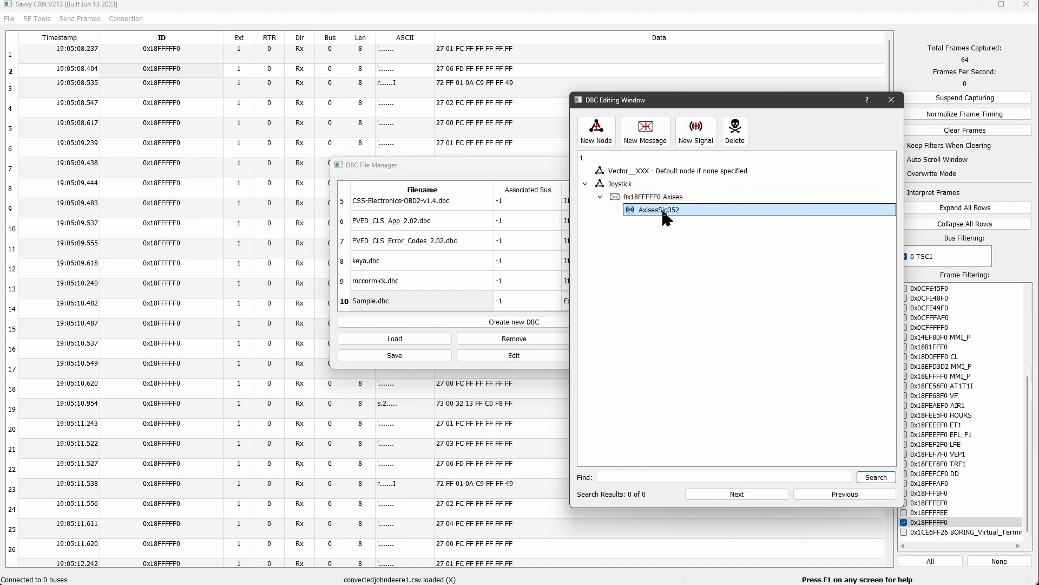
double_click(658, 209)
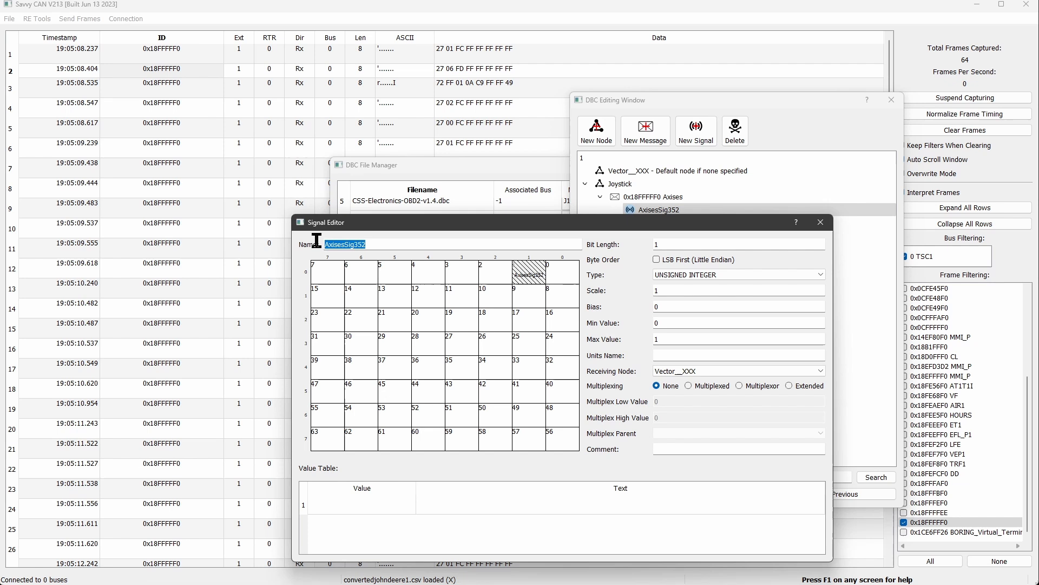
text(XAxis)
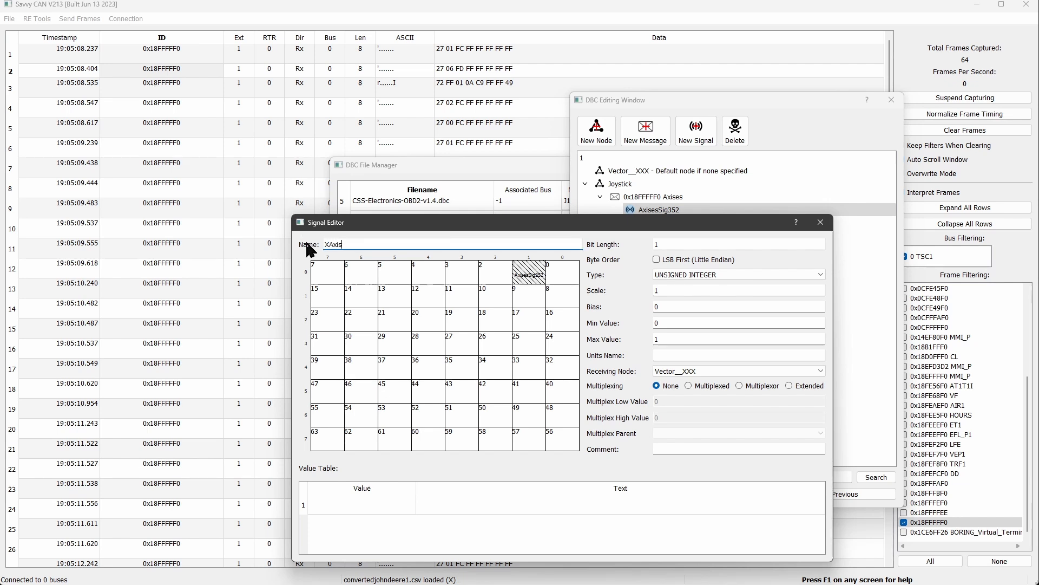
mouse_move(563, 277)
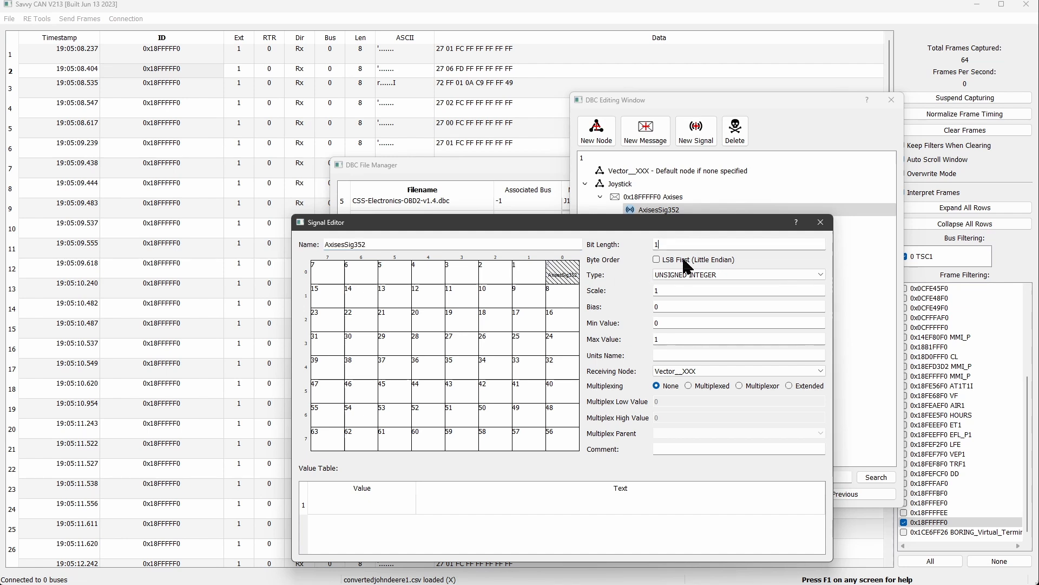
text(16)
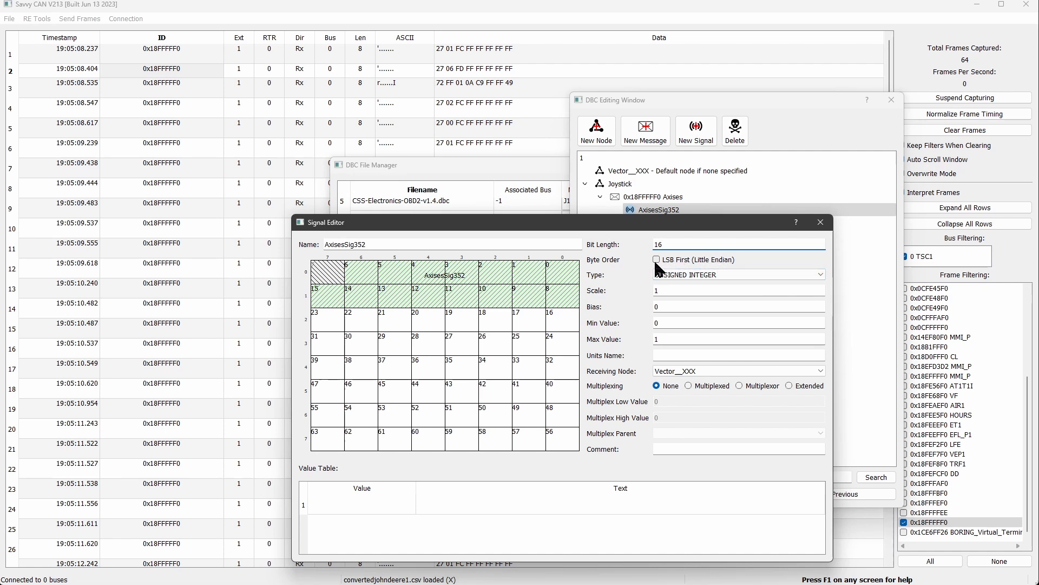
Make XAxis little-endian with Joystick as its receiving node
click(656, 259)
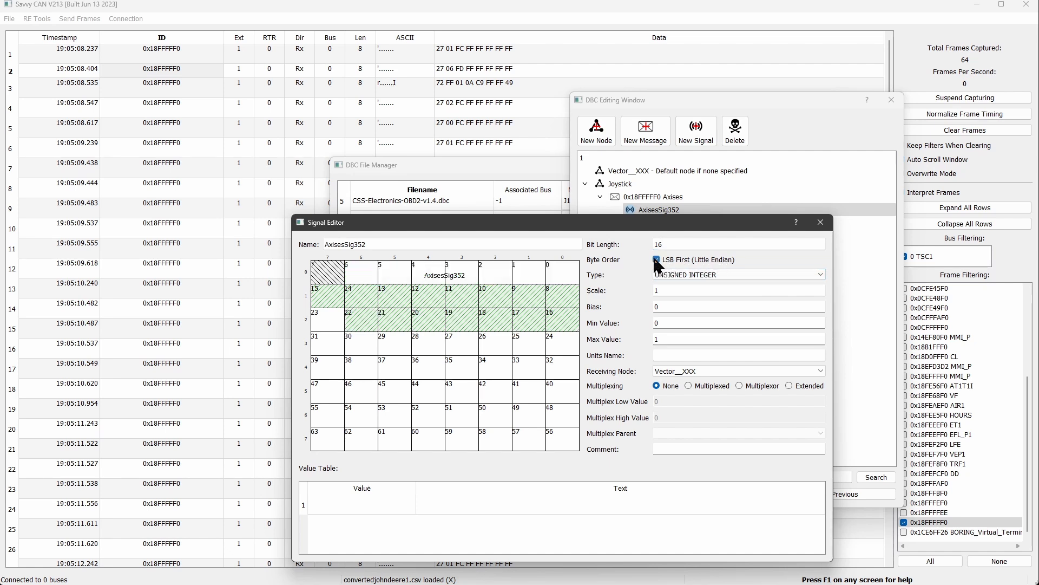
click(656, 259)
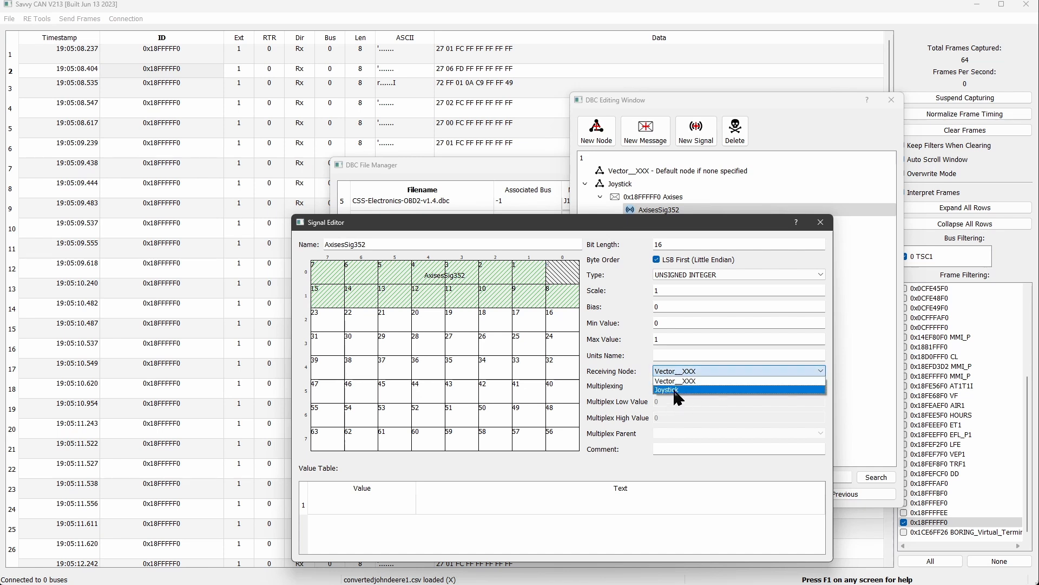
click(664, 390)
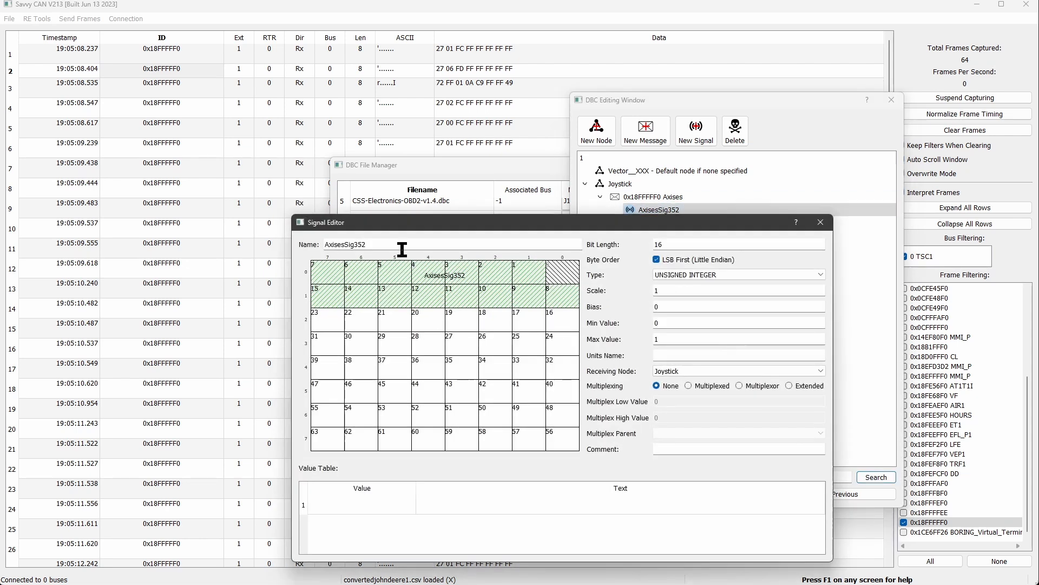
text(Axio)
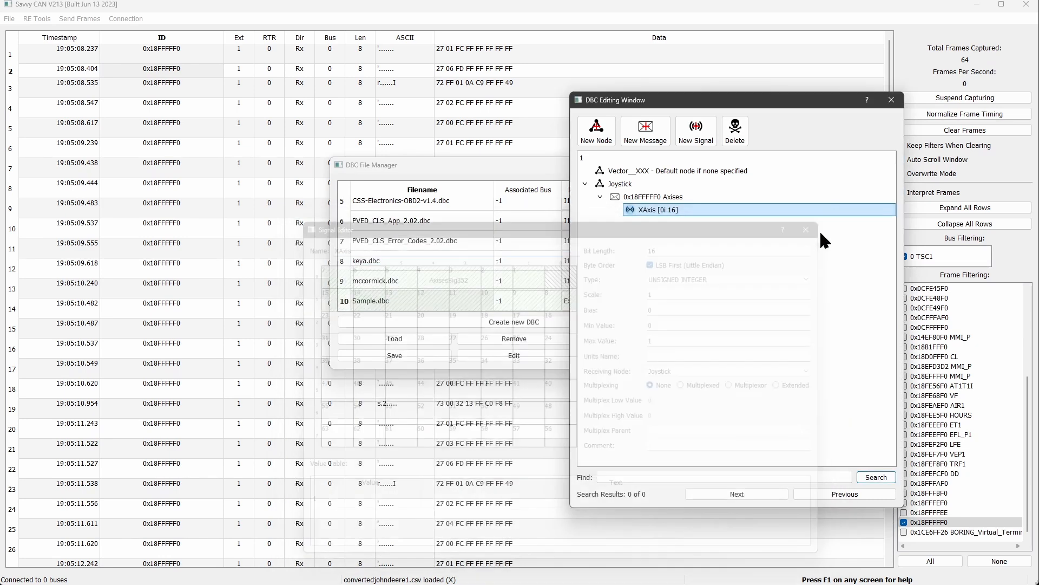
Close the DBC windows and enable Interpret Frames so 0x18FFFFF0 decodes as Axises
click(806, 229)
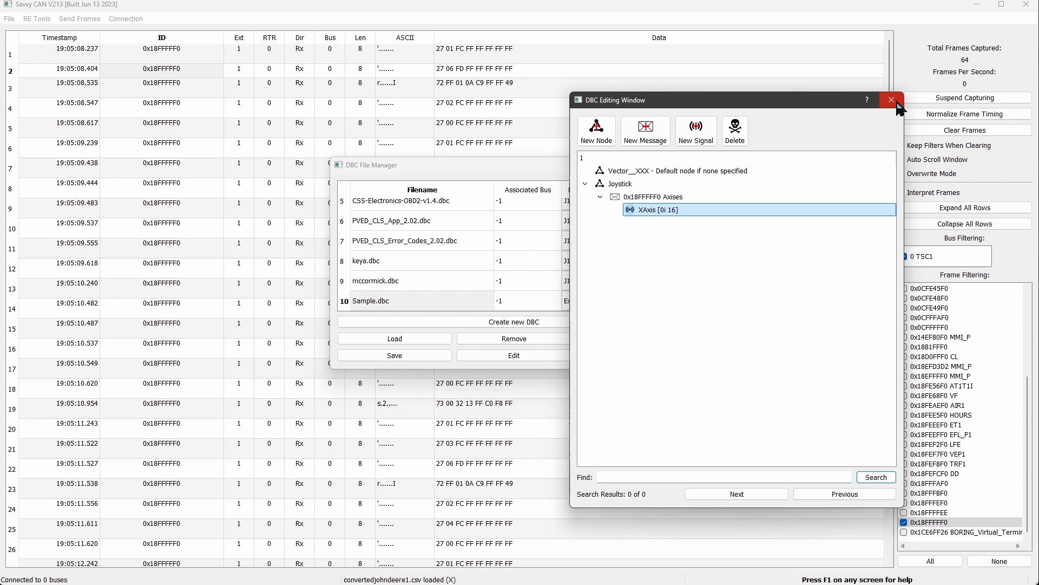
click(891, 99)
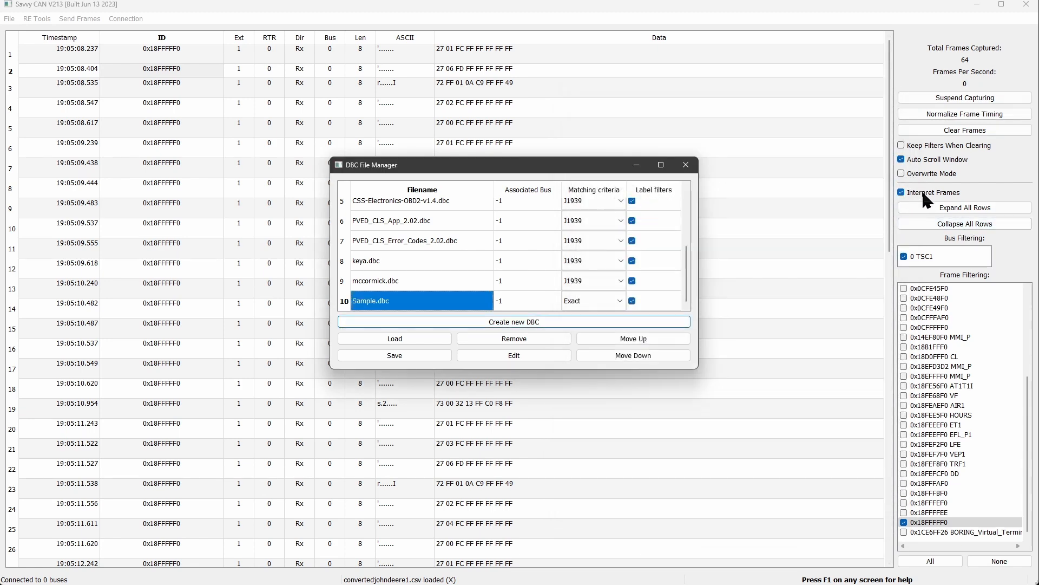
click(685, 164)
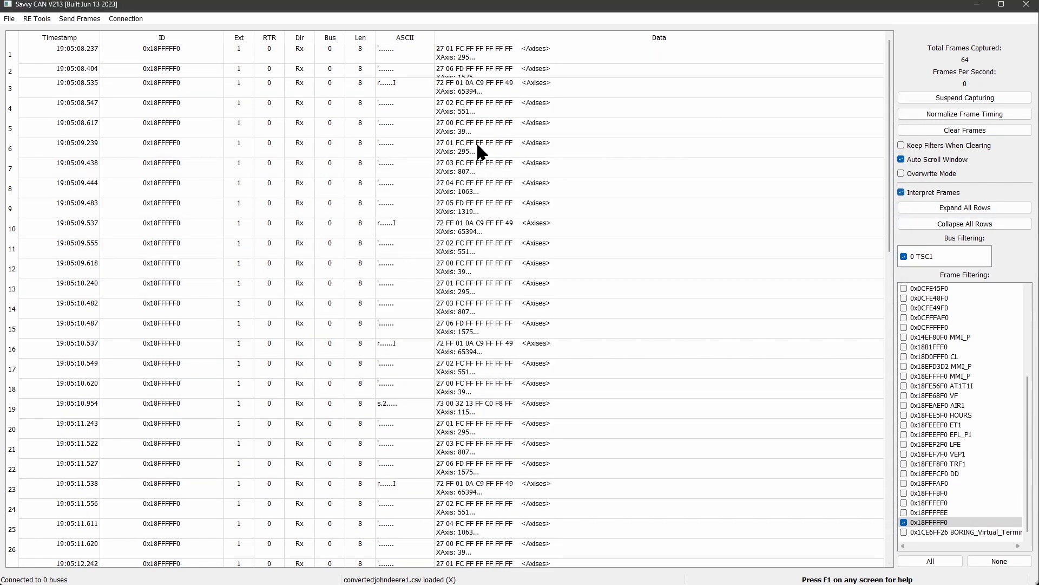
mouse_move(450, 91)
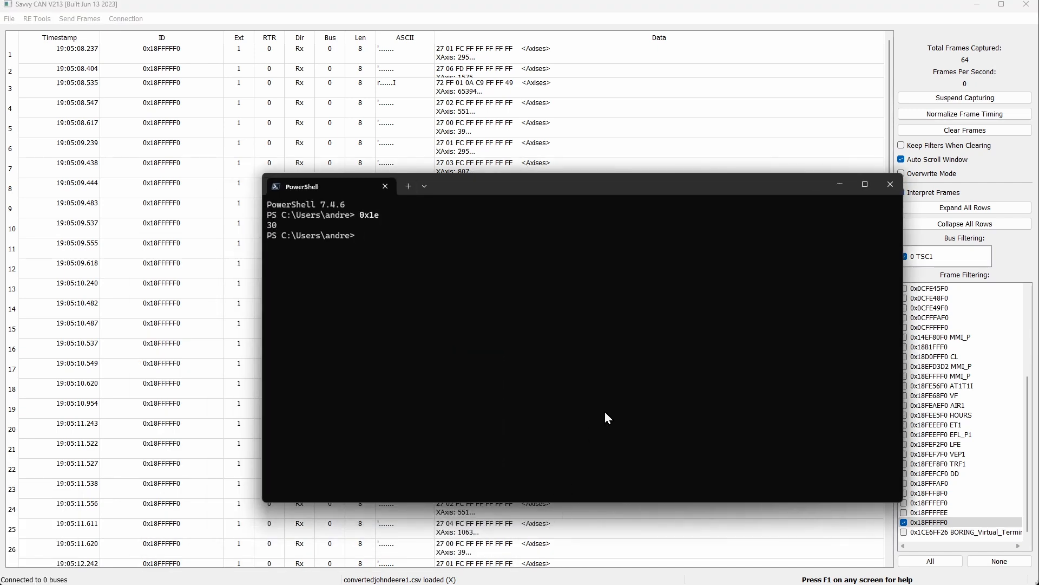
Convert 0x1e, 0xff27 and 0xff72 to decimal 30, 65319 and 65394 in PowerShell
text(0x1e)
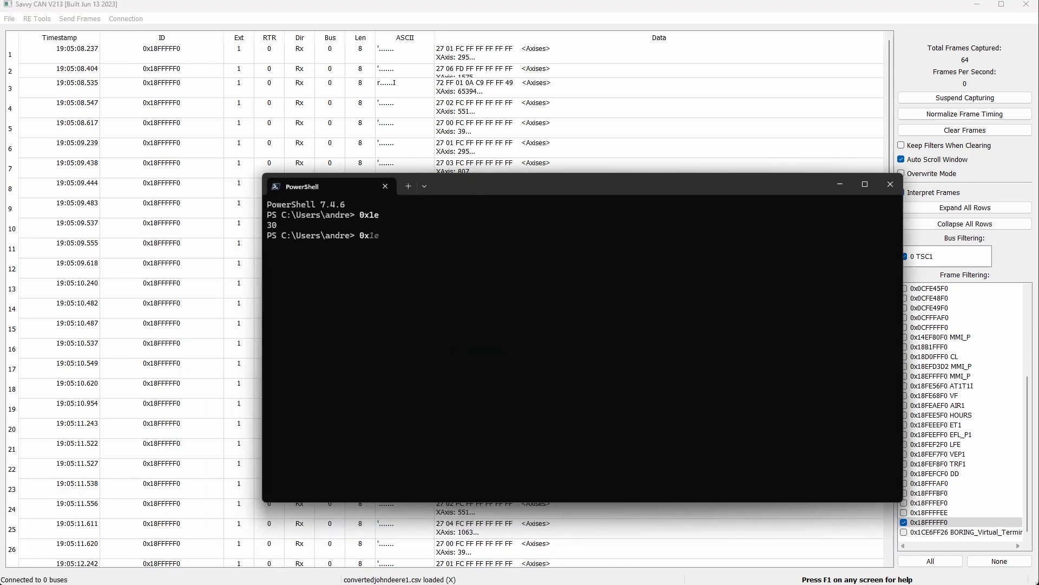
text(0xff27)
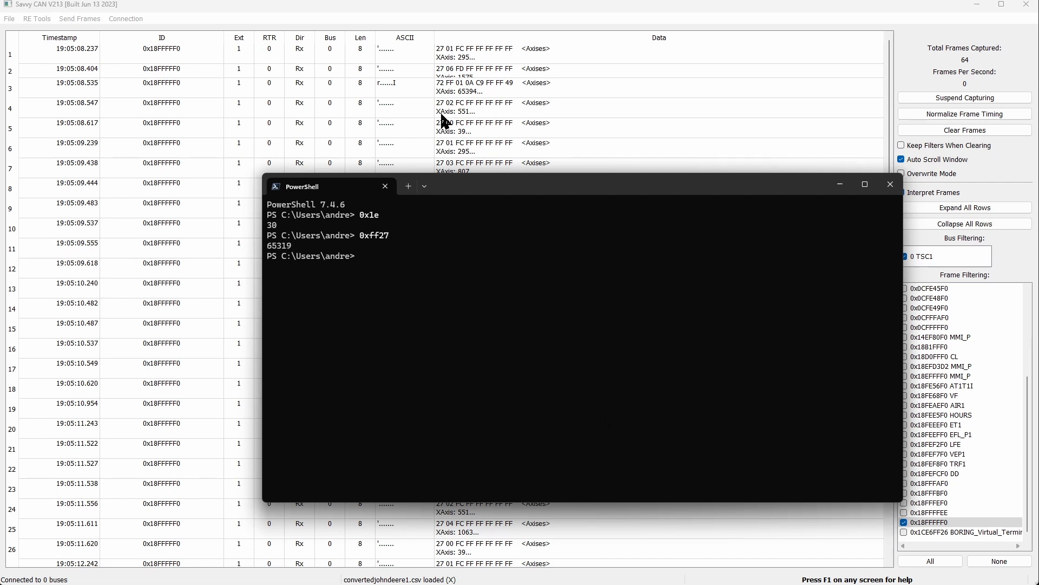
text(0xff27)
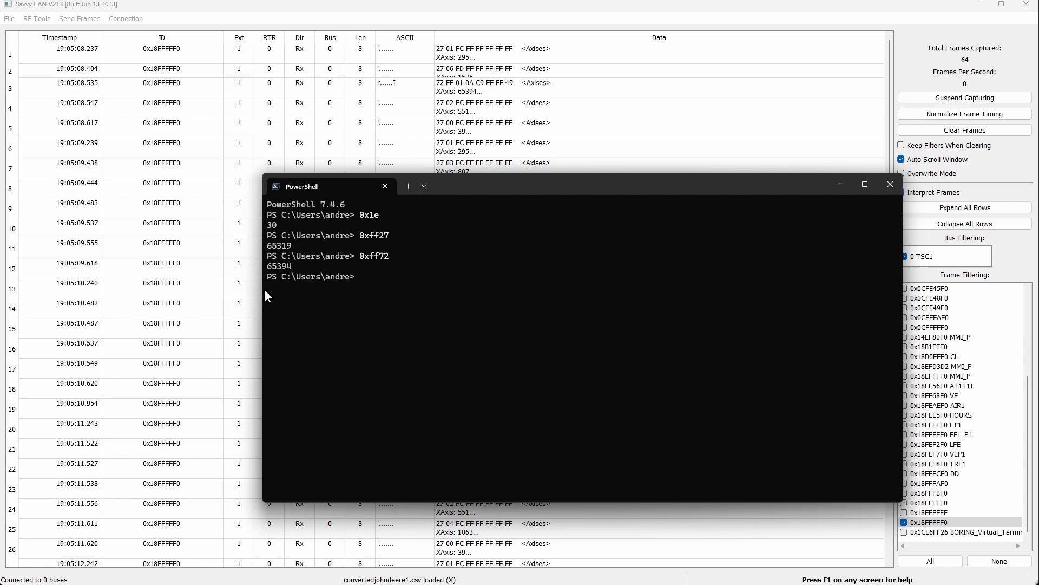
mouse_move(840, 184)
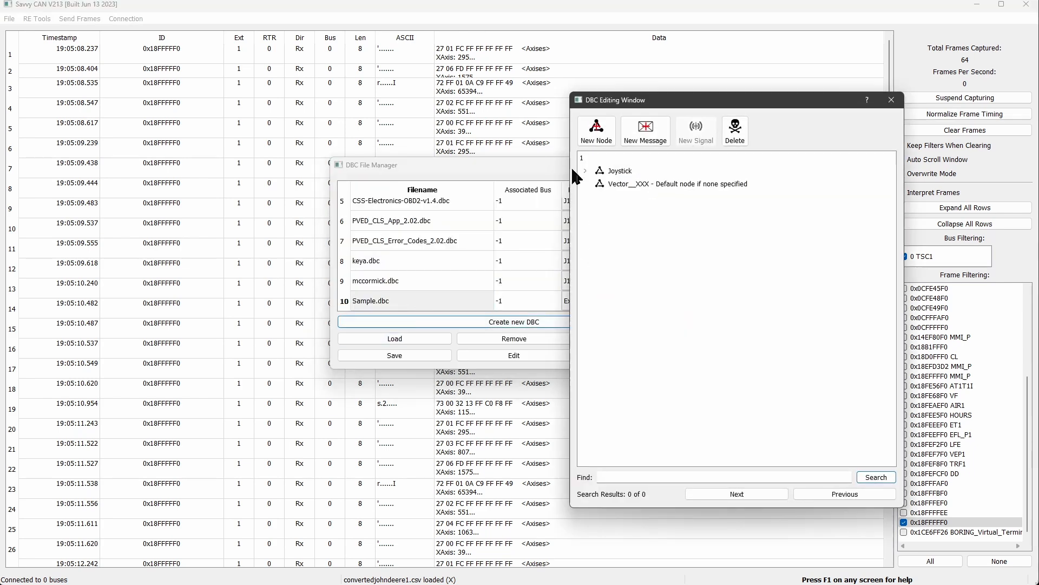
Add a 1-bit Button1 signal at bit 16 under Joystick > Axises
click(585, 169)
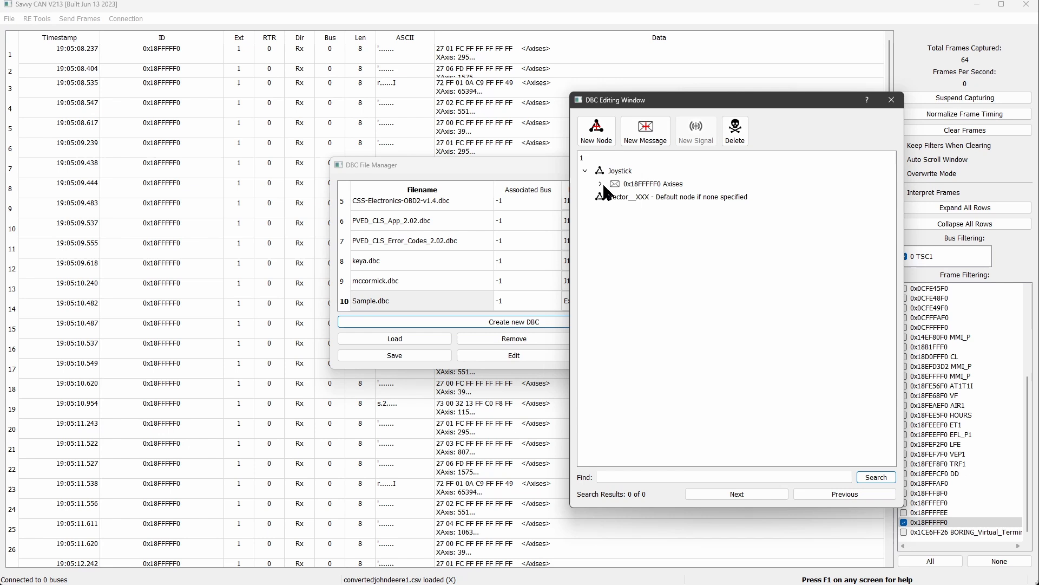
click(600, 184)
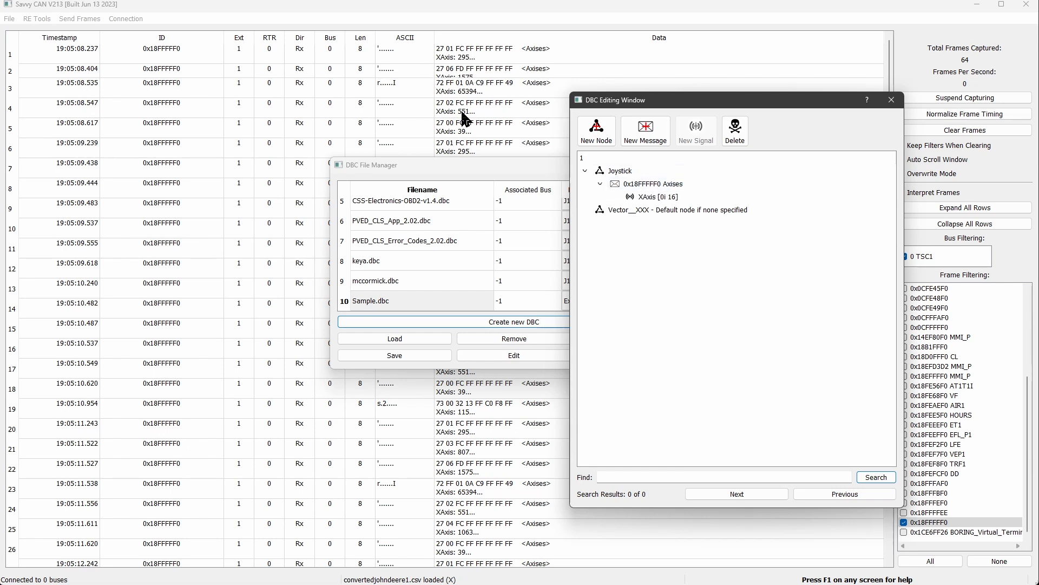
click(653, 184)
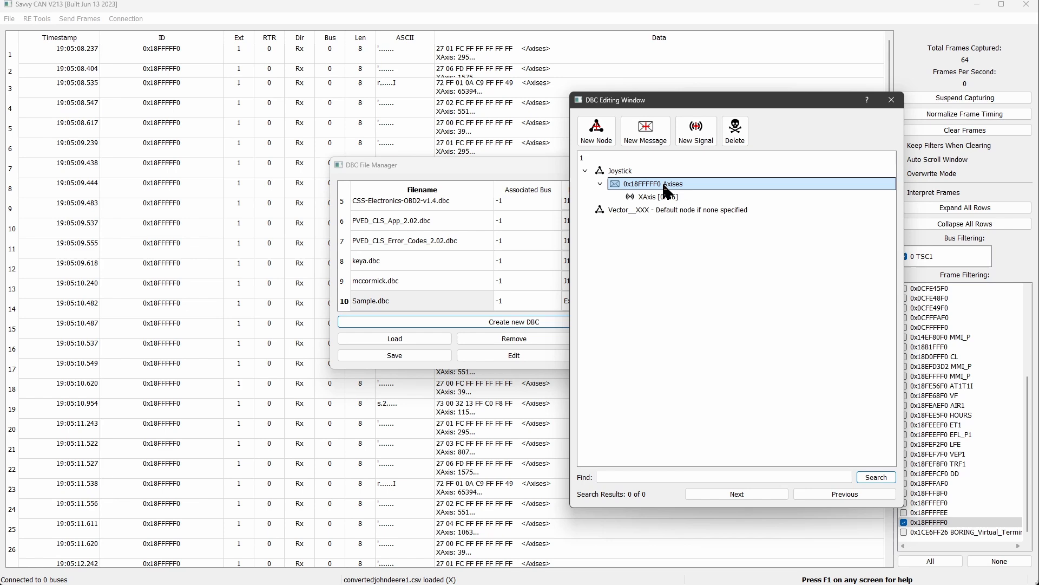
click(695, 131)
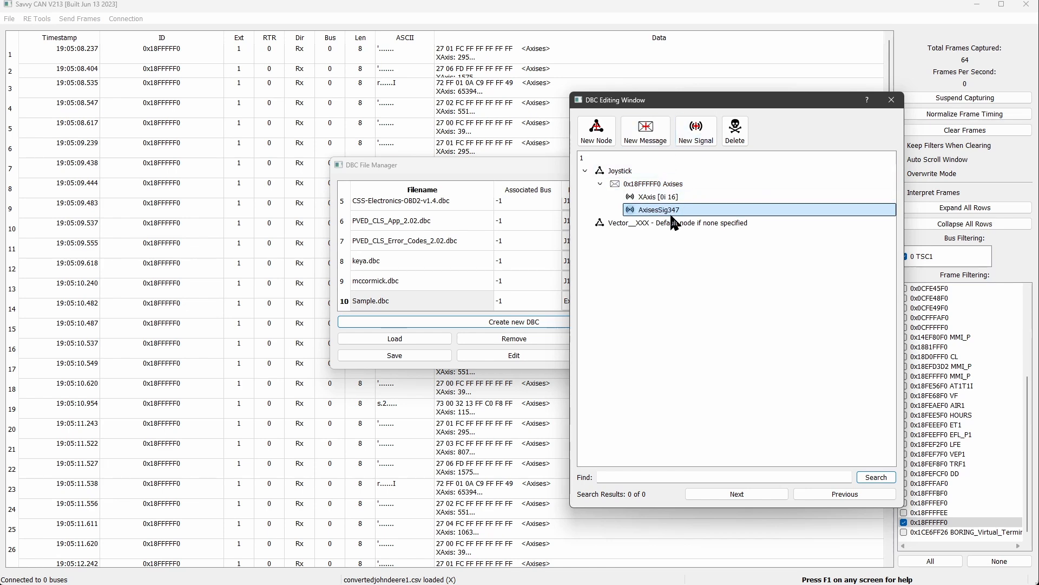
double_click(655, 209)
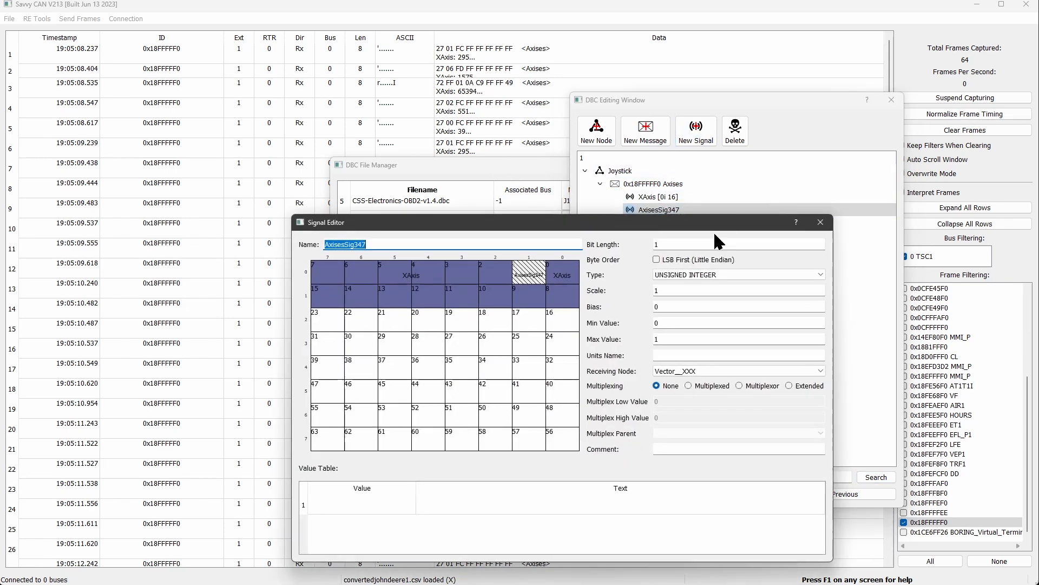
click(737, 244)
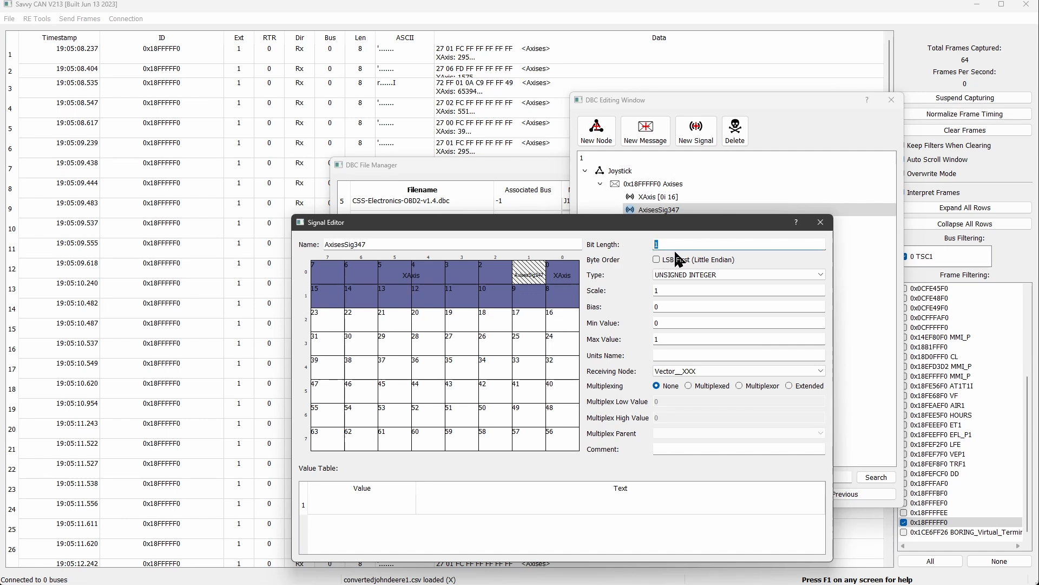
mouse_move(571, 325)
text(Button1)
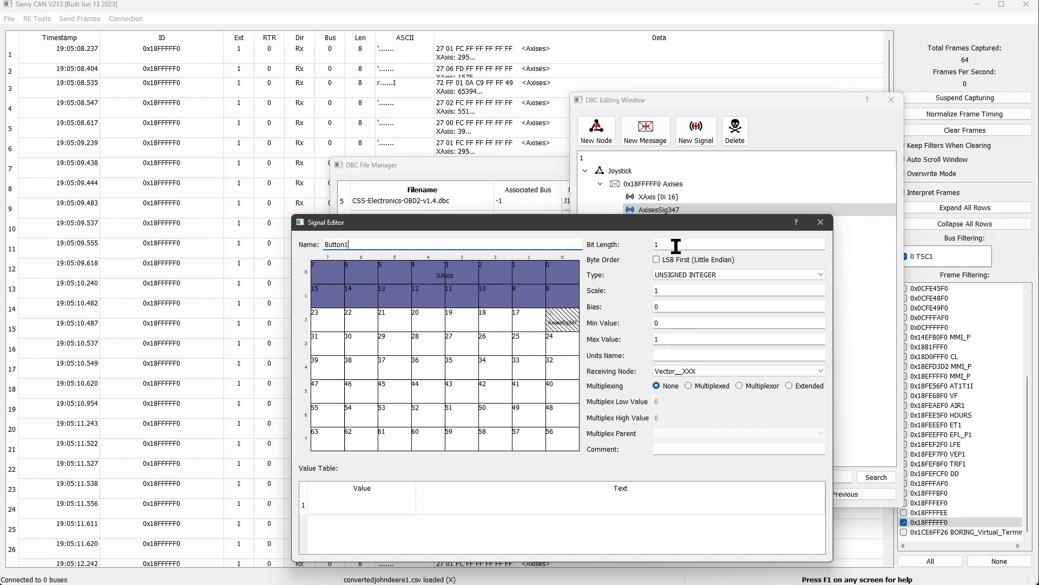
Fill Button1's value table with 0=Off and 1=On
click(361, 504)
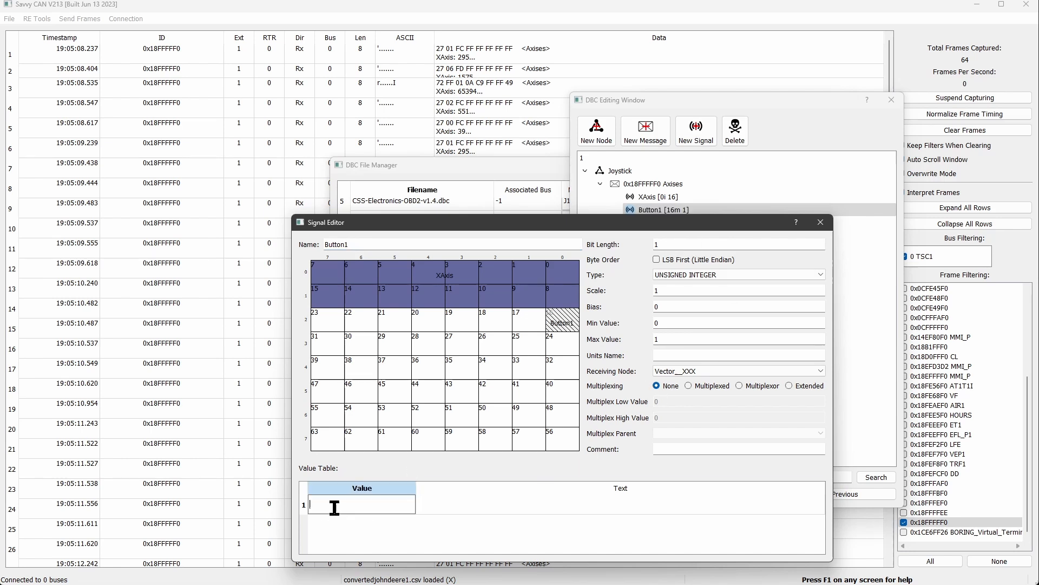
text(0)
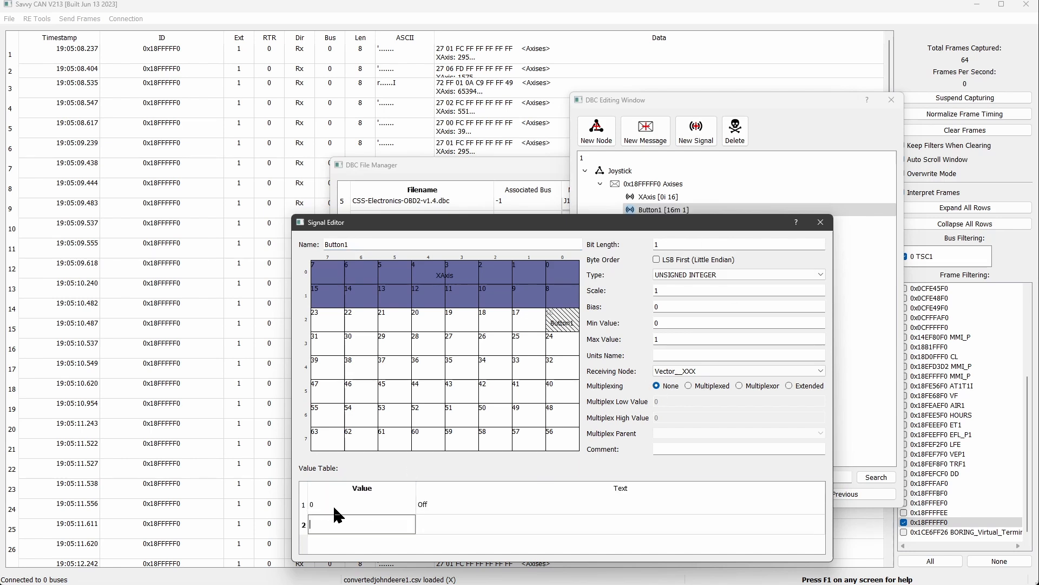
text(On)
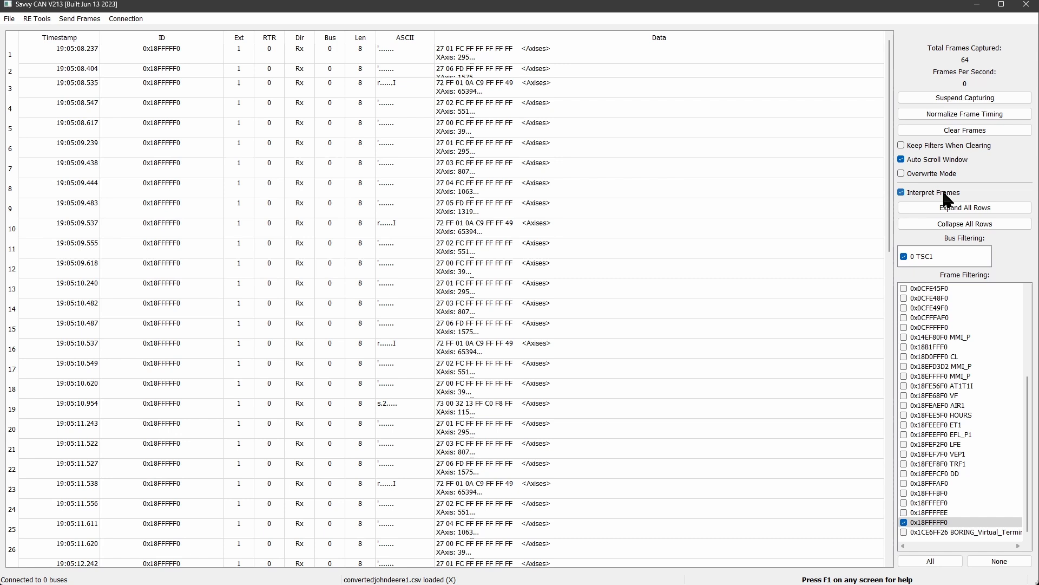
Expand all frame rows to show XAxis and Button1 states, then reopen the DBC editor
click(964, 207)
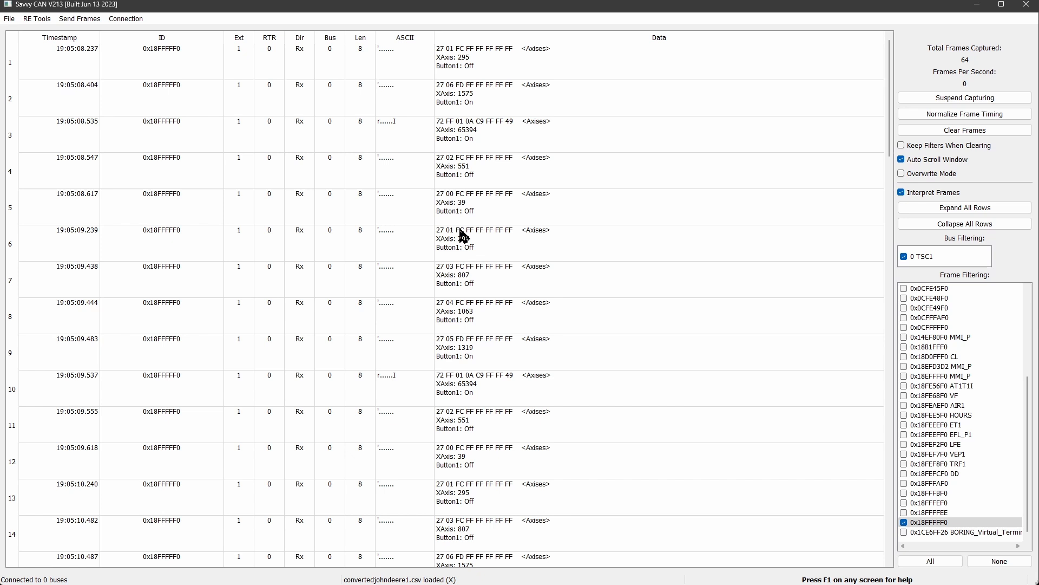
mouse_move(465, 179)
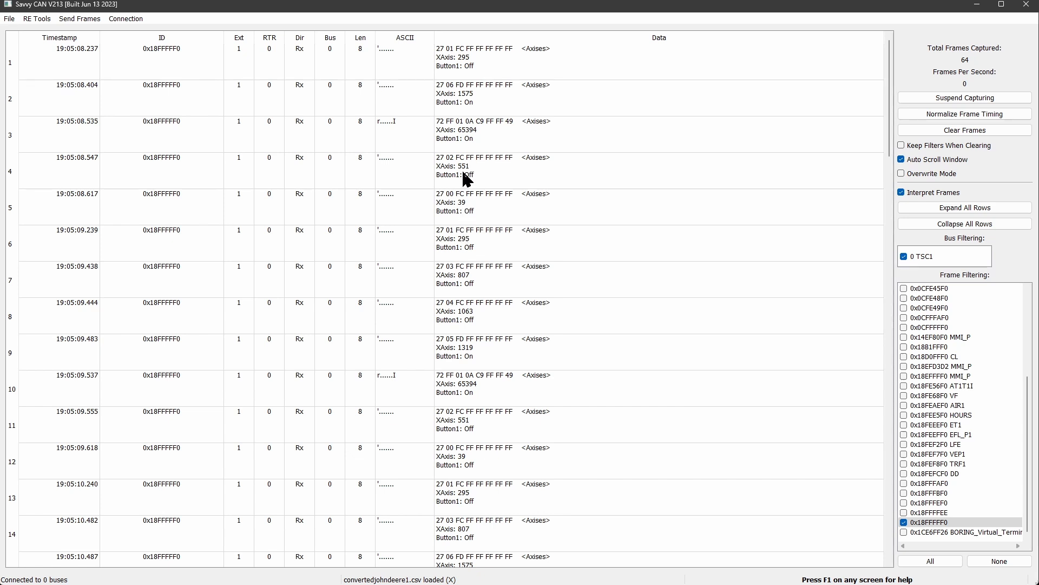
mouse_move(454, 130)
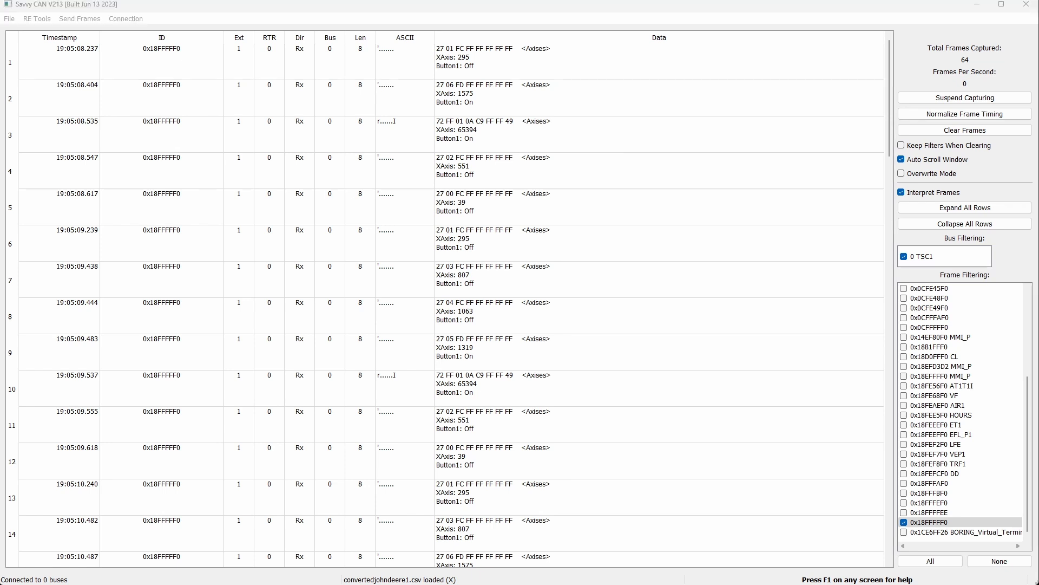
click(663, 209)
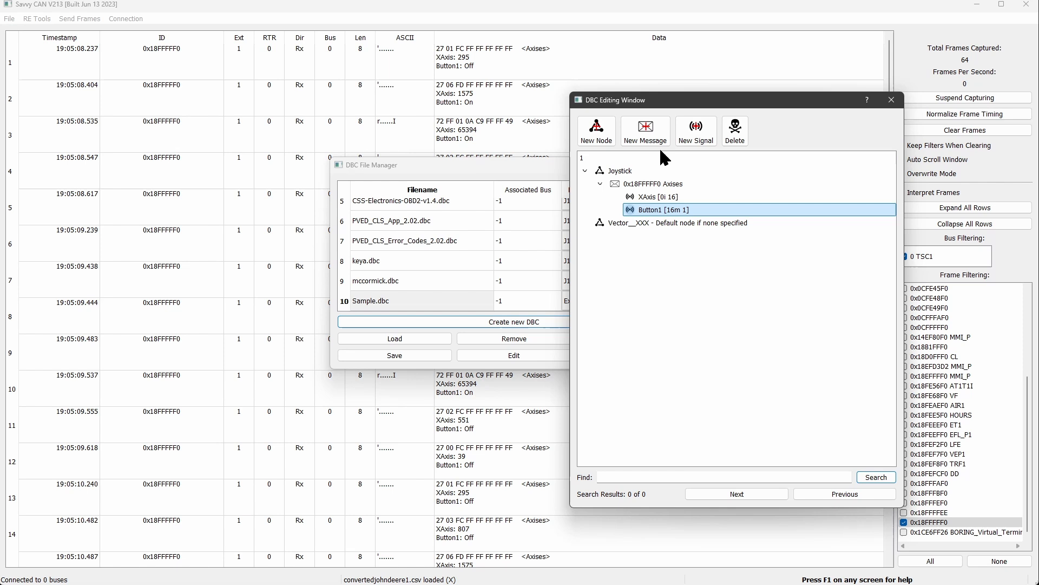
mouse_move(696, 131)
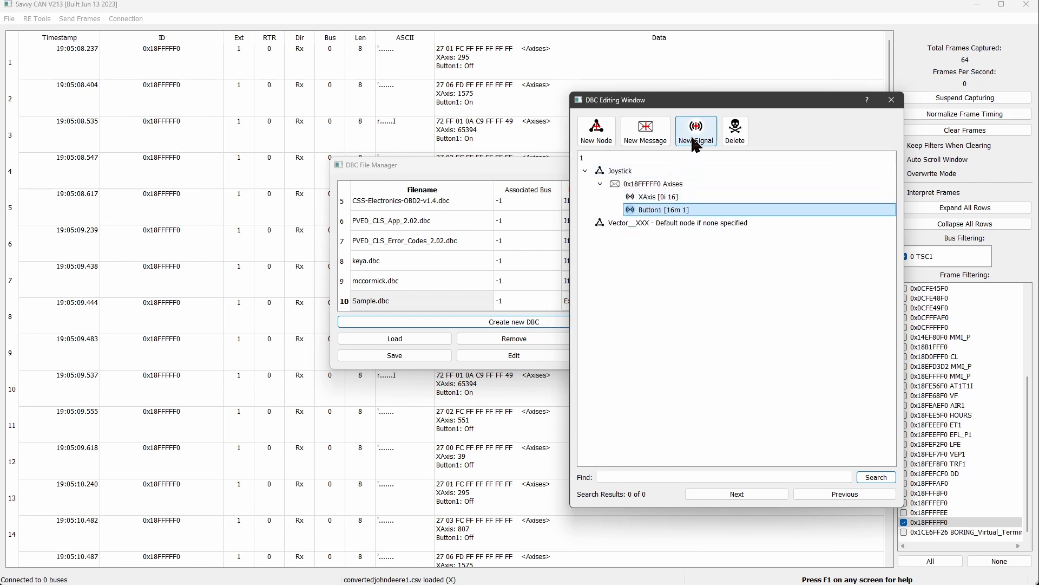
Add a 4-bit little-endian Range signal at bit 32 under Axises
click(695, 131)
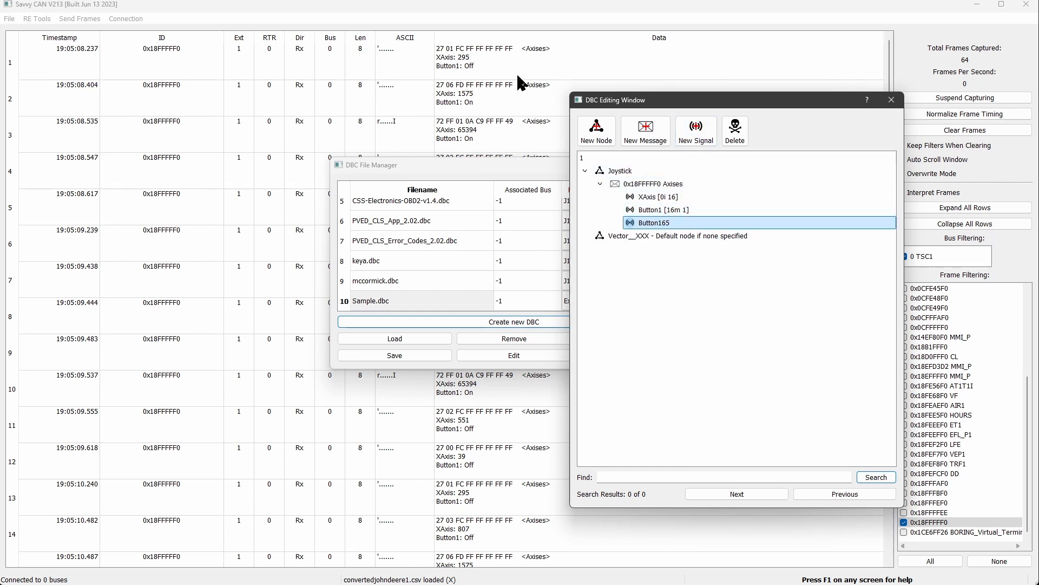
mouse_move(457, 129)
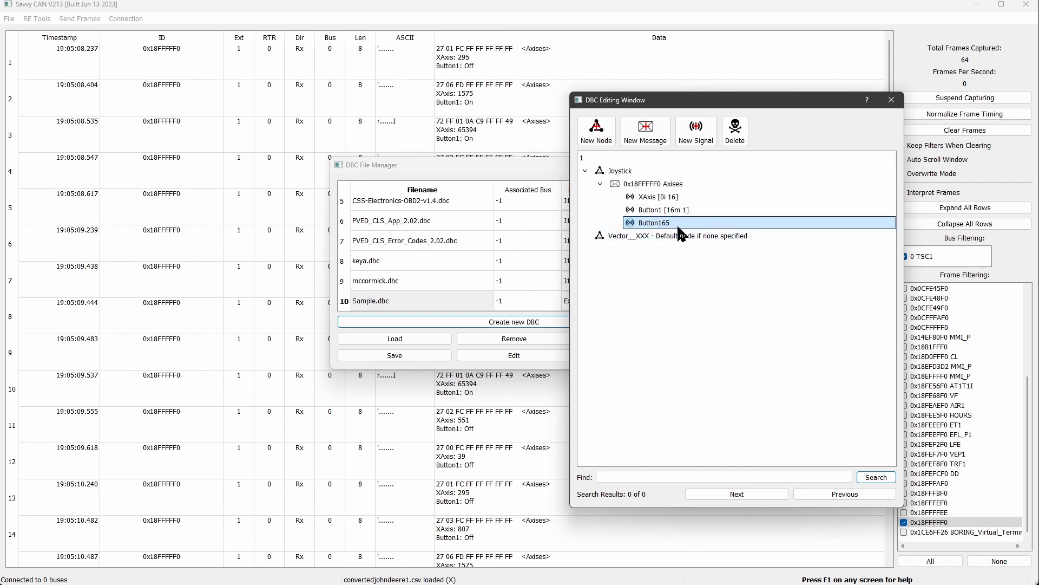
double_click(653, 221)
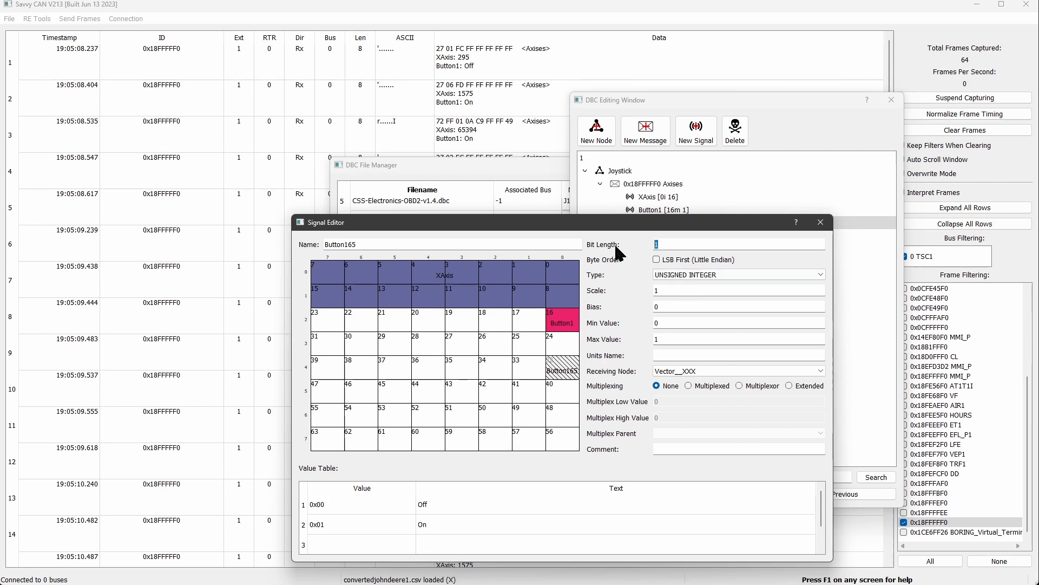
text(4)
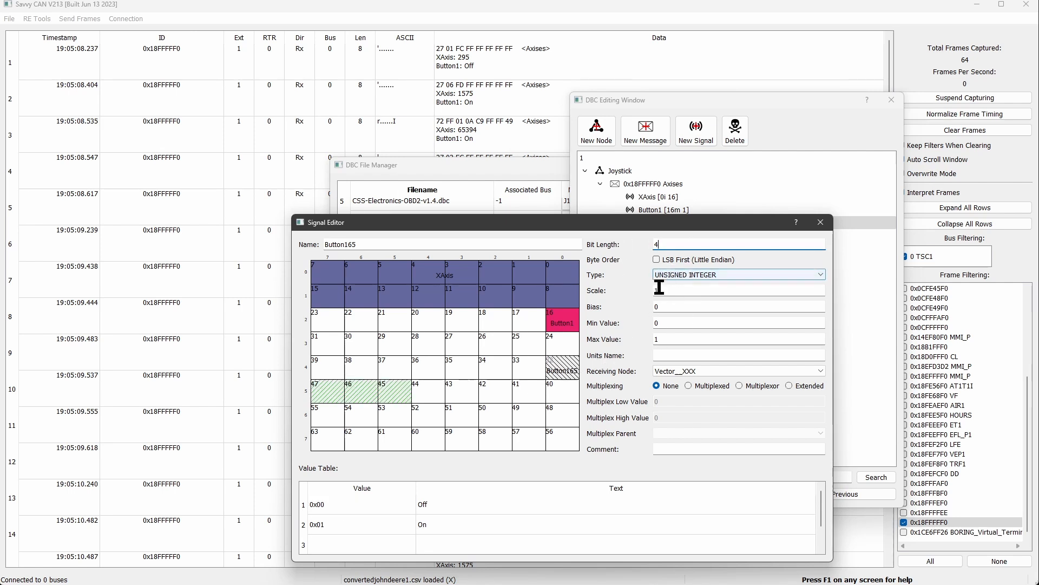
click(657, 259)
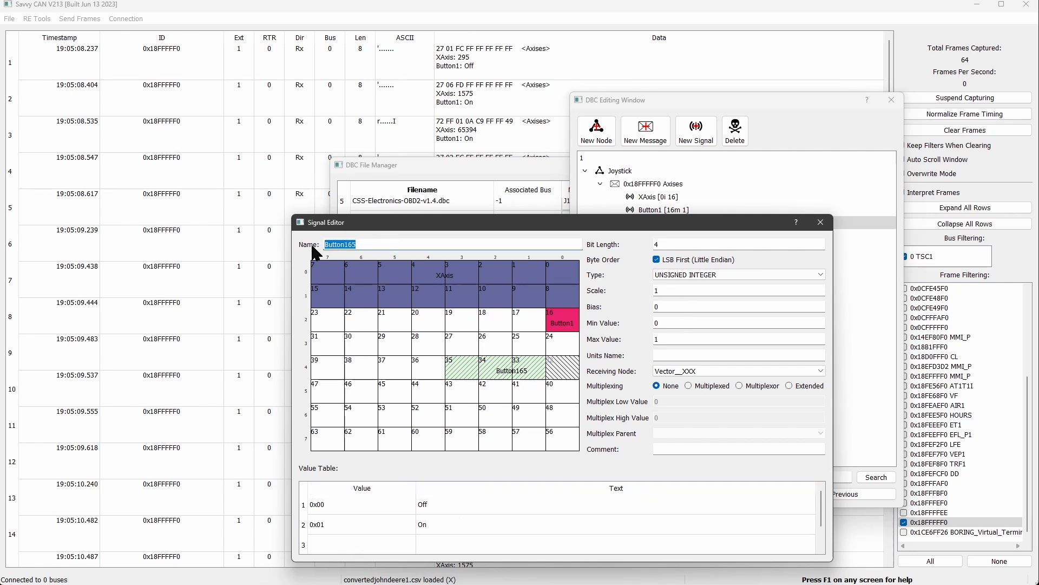
text(Range)
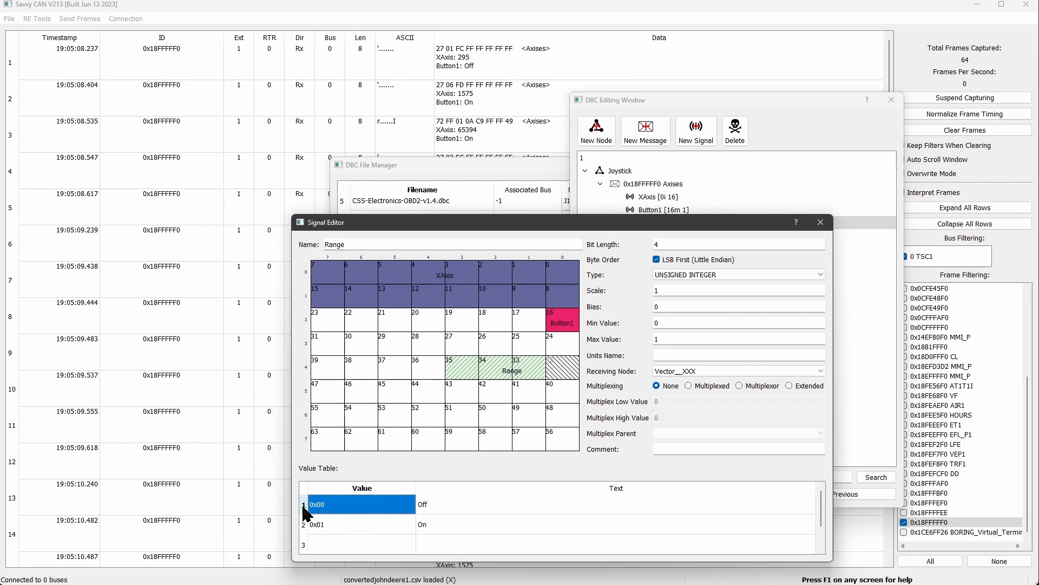
Clear the leftover Off entry from Range's value table and close its editor
click(422, 504)
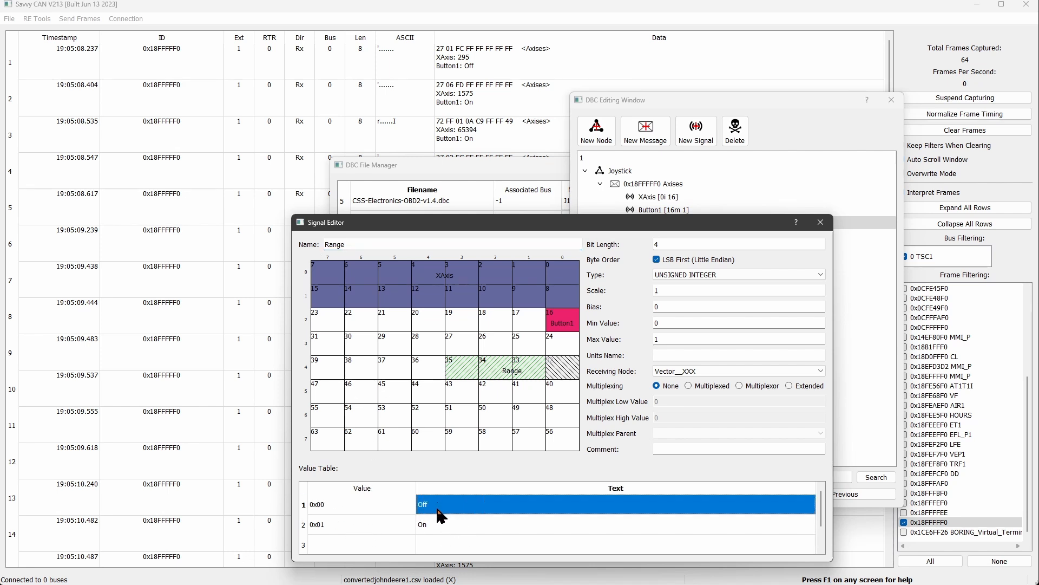
double_click(318, 504)
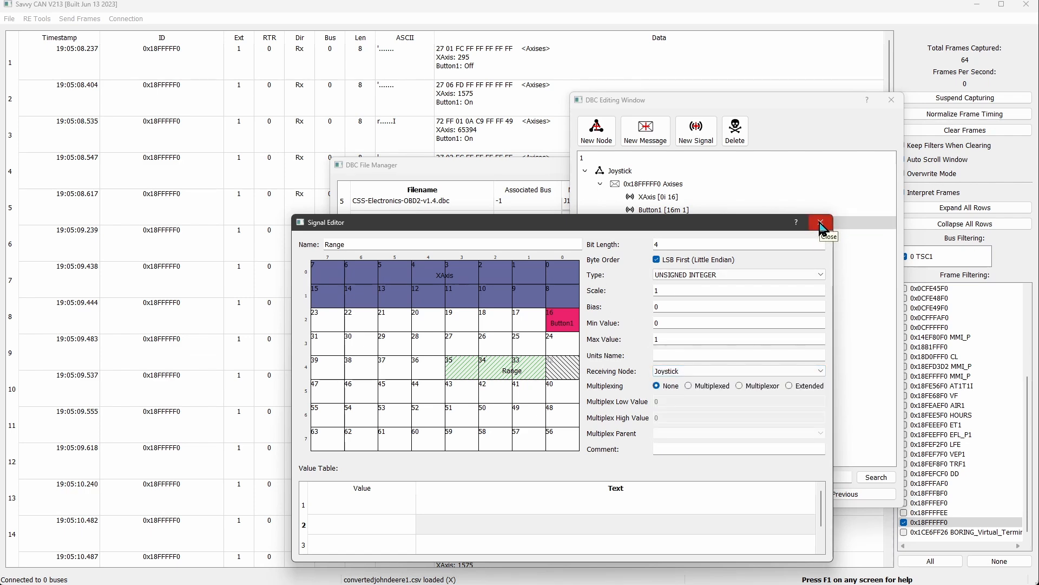
click(821, 221)
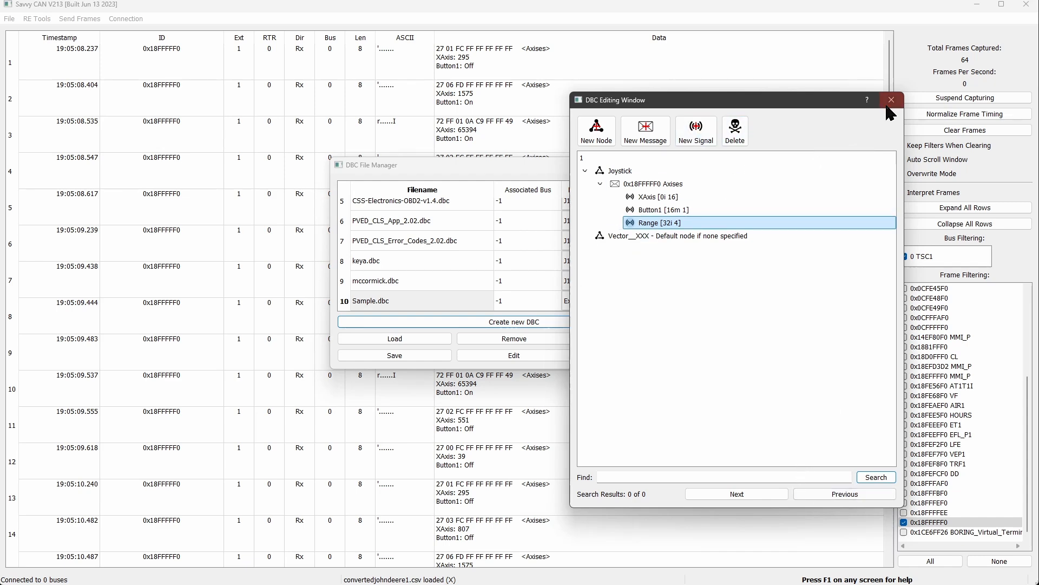
Close the DBC windows and check that Axises frames now decode a Range value
click(891, 100)
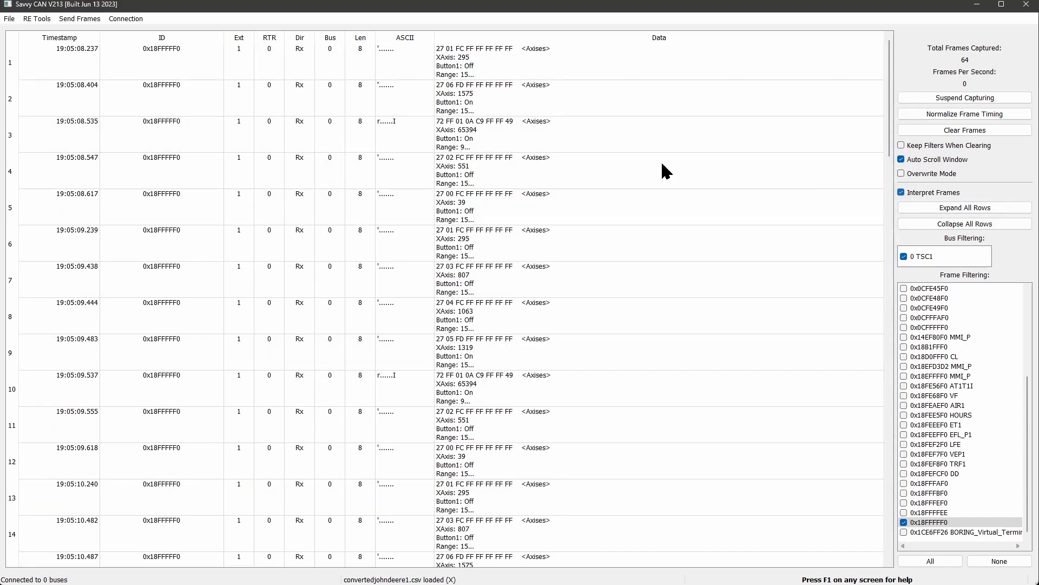
mouse_move(482, 184)
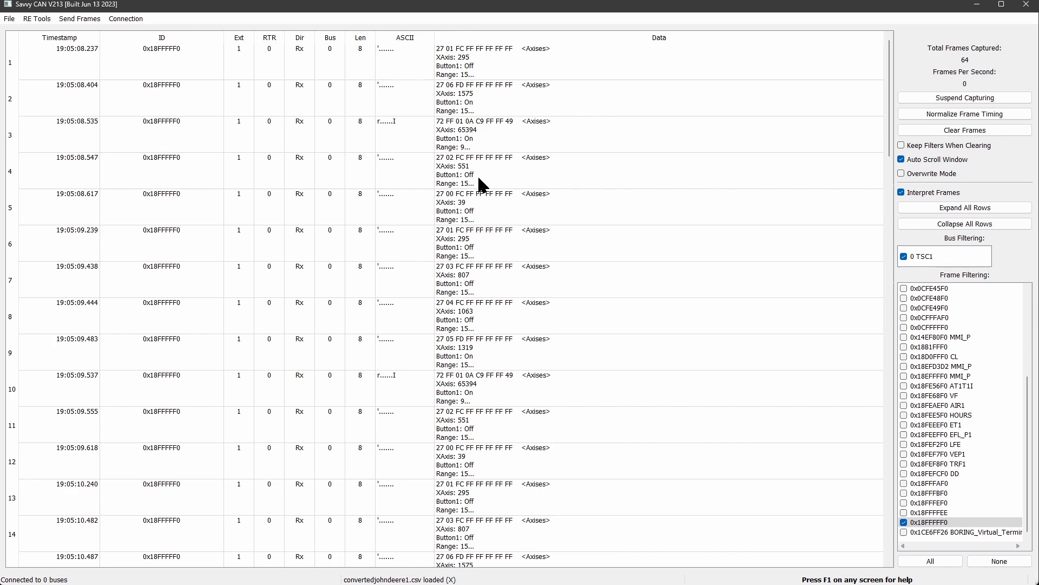
mouse_move(481, 331)
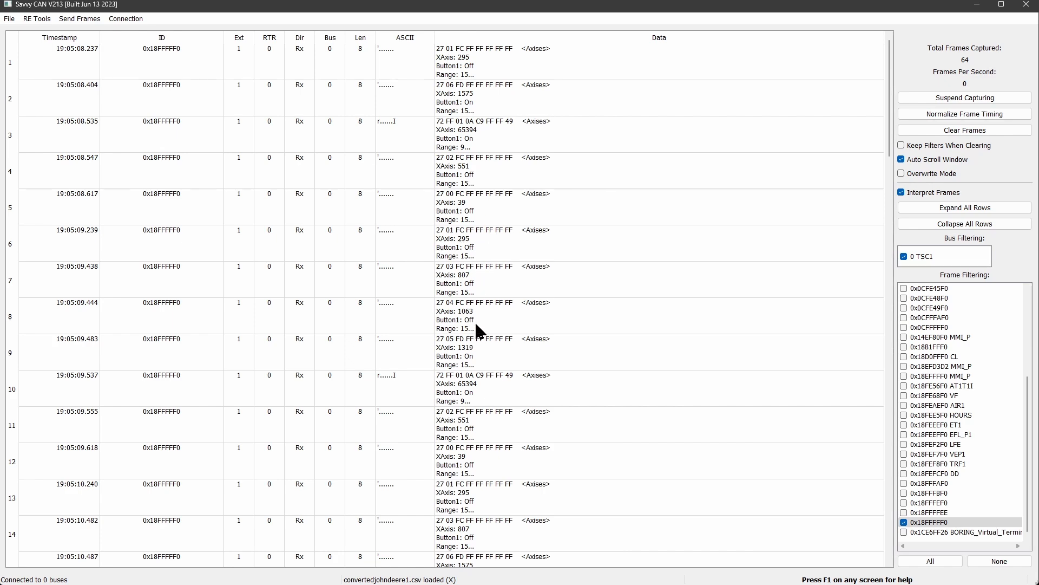
mouse_move(474, 421)
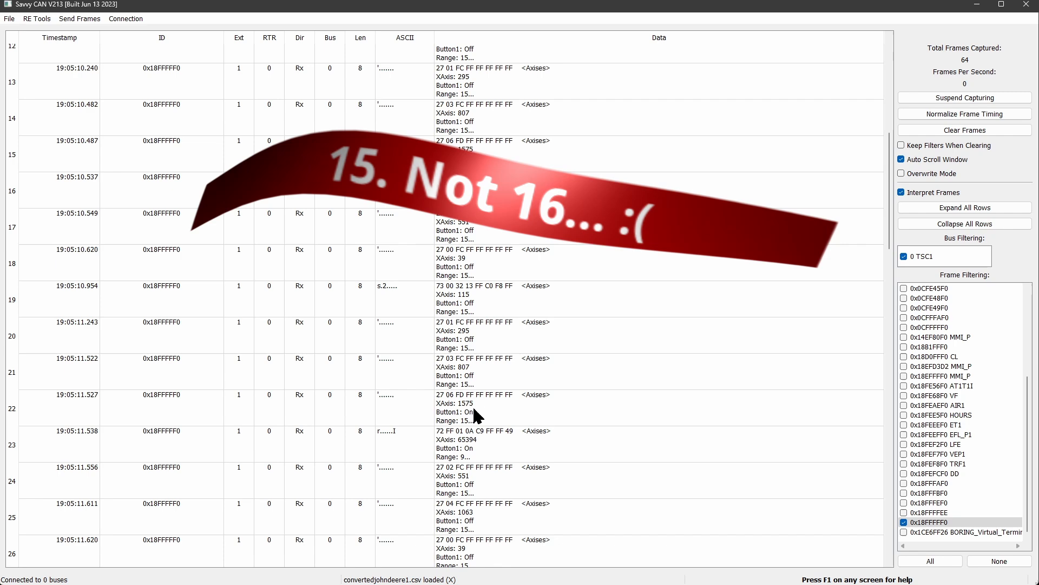
scroll(up, 3)
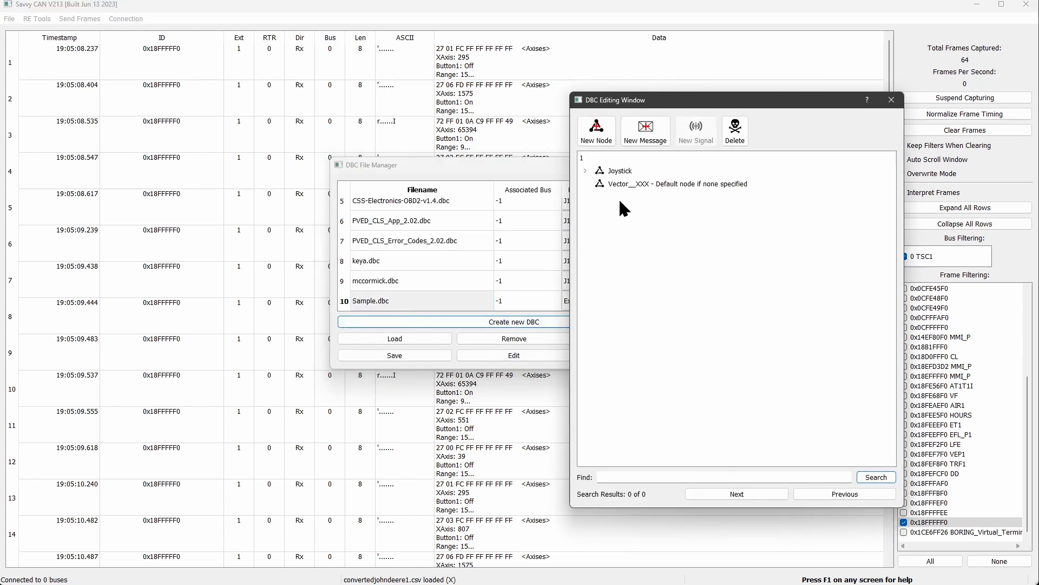
Add a new signal under the Axises message of the Joystick node
click(584, 170)
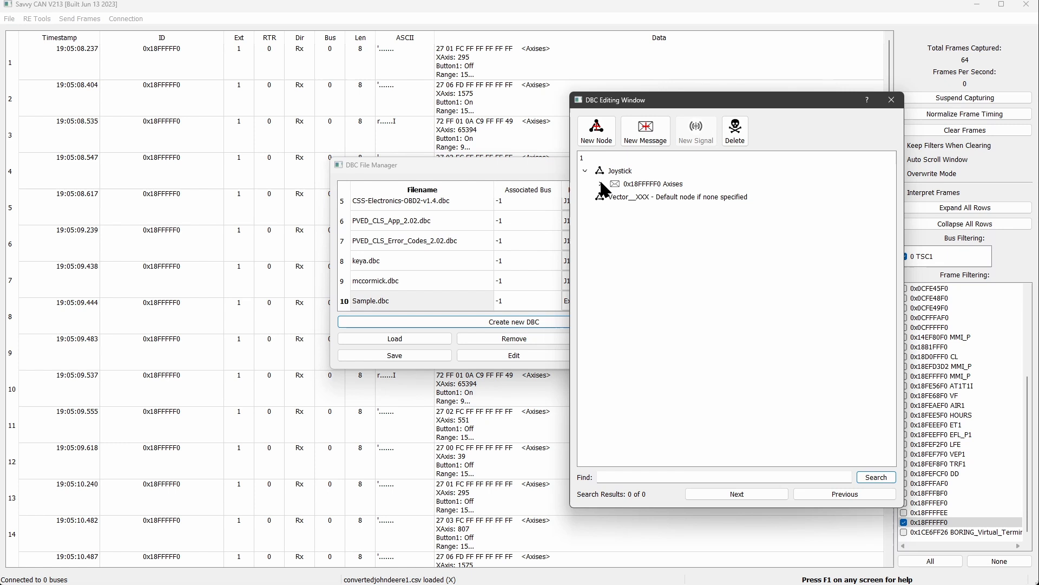
click(598, 184)
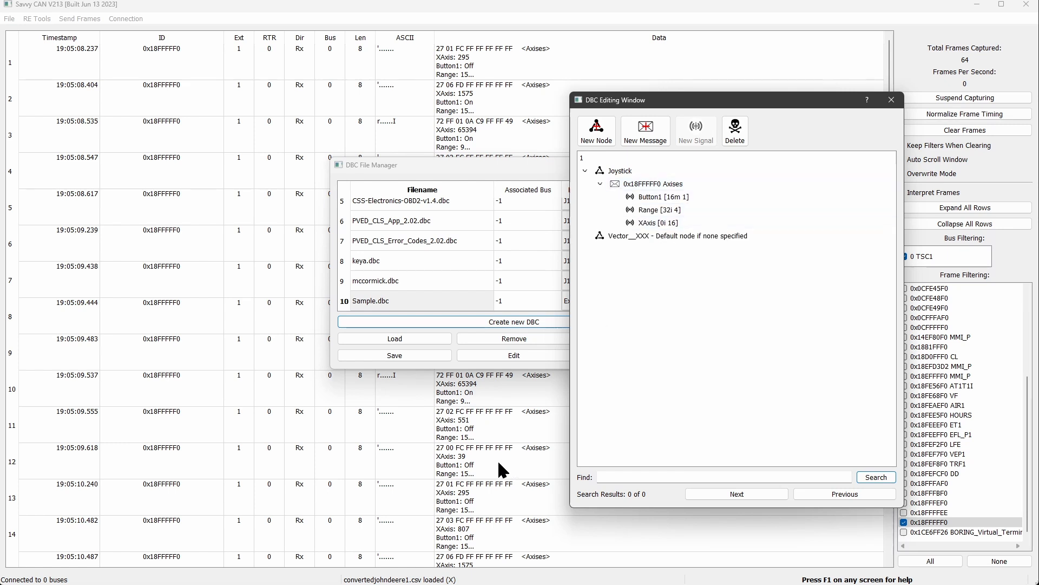
click(657, 235)
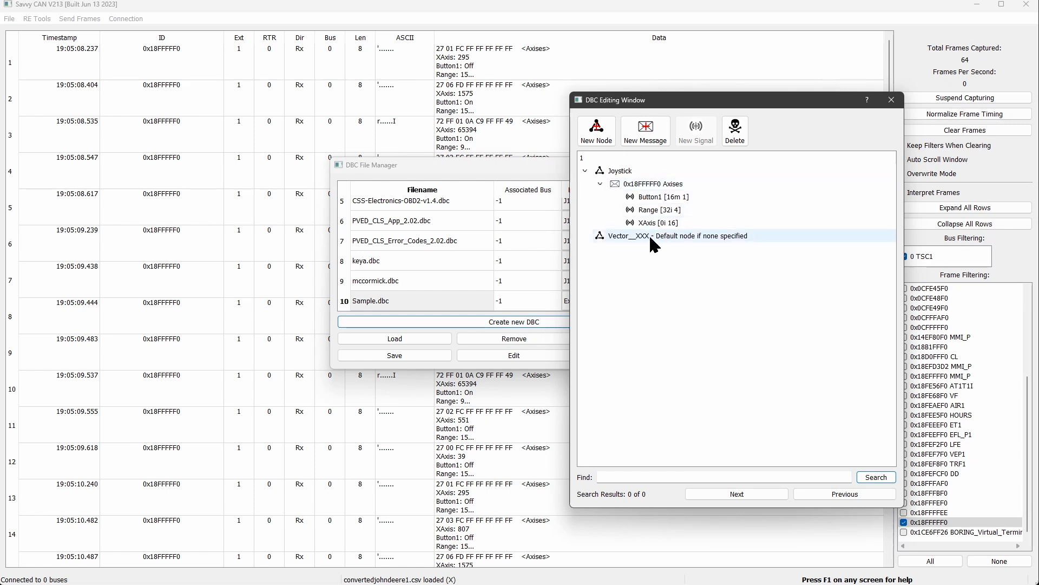
click(653, 184)
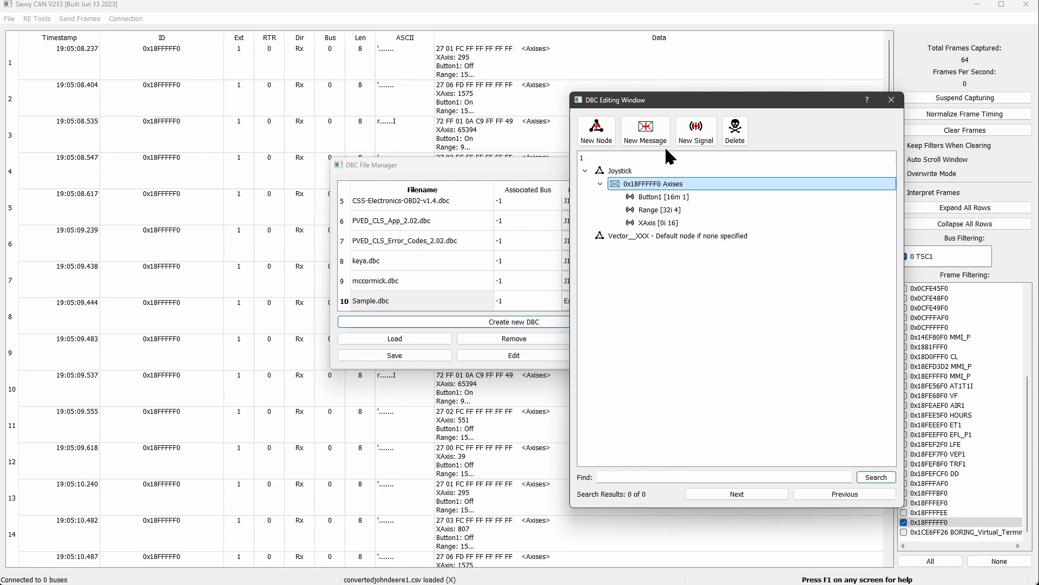
double_click(656, 210)
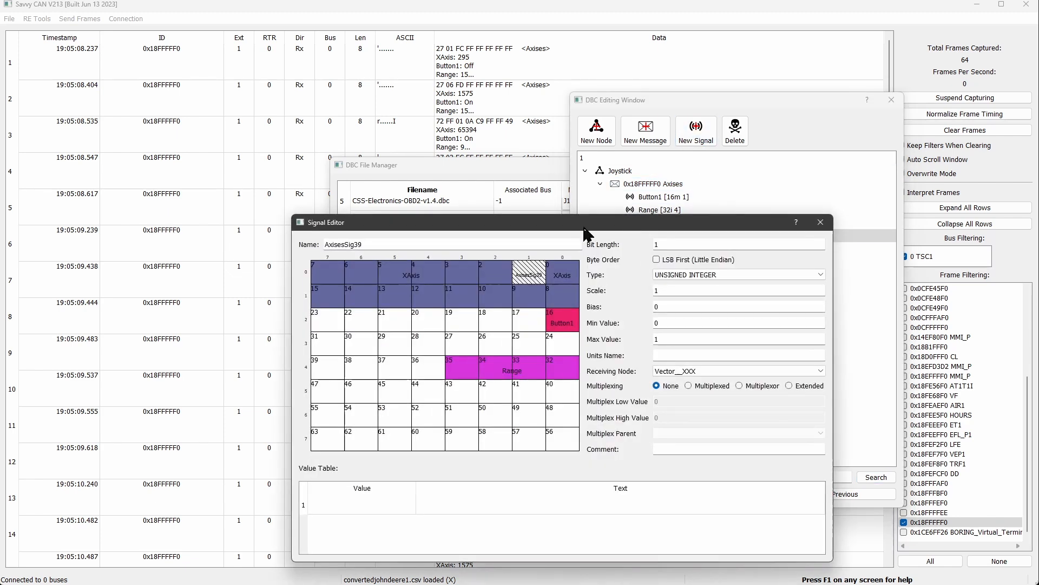
Name the signal FinalByte with length 8 and Joystick as the receiving node
text(FinalBy)
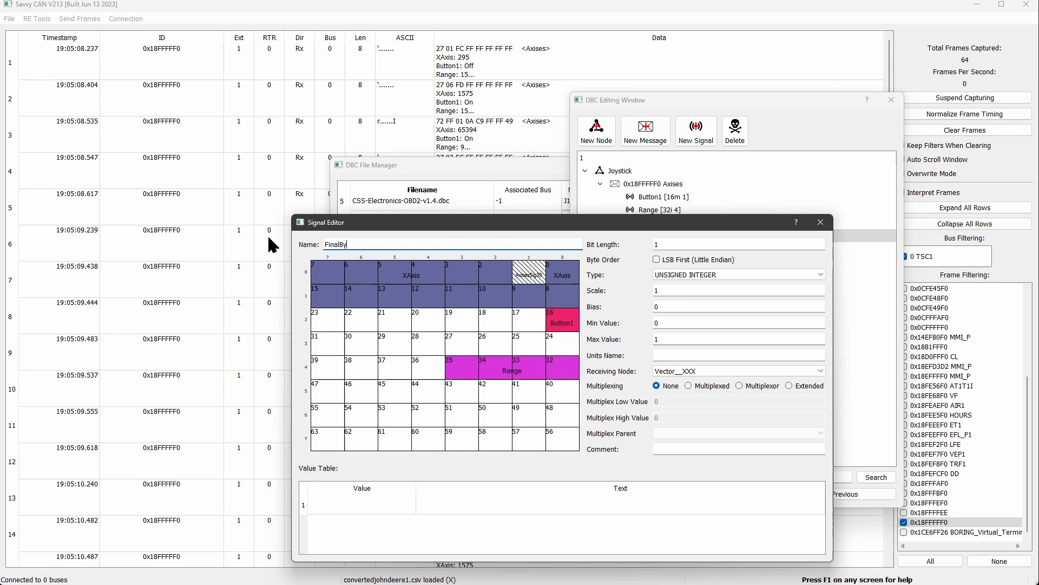
text(te)
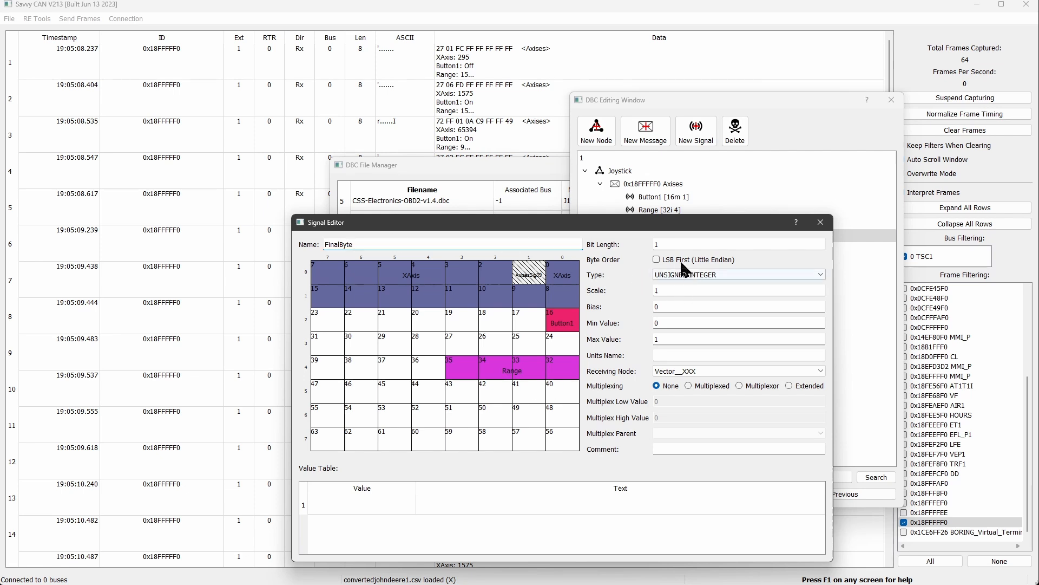
text(8)
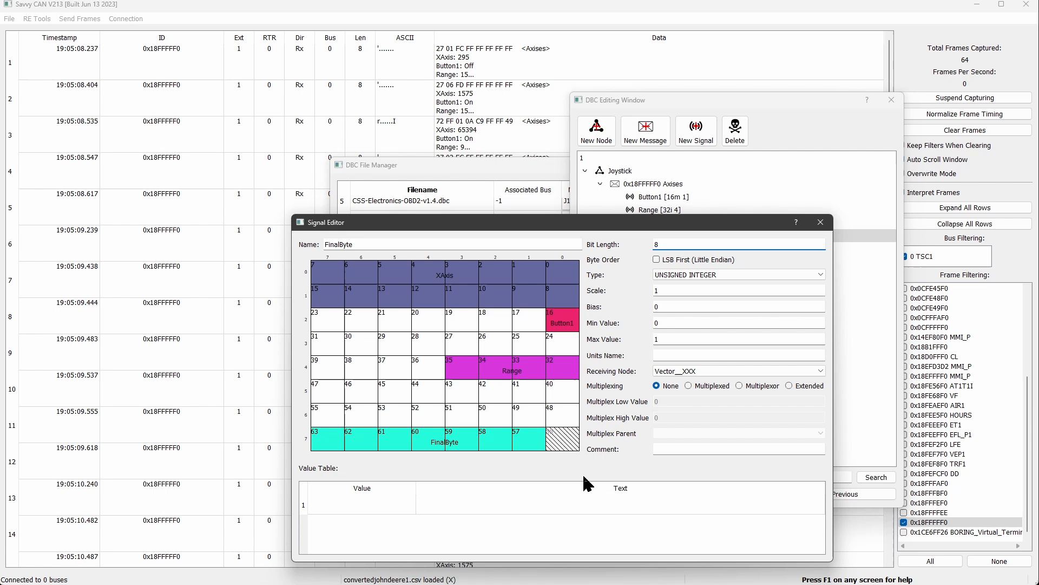
mouse_move(374, 236)
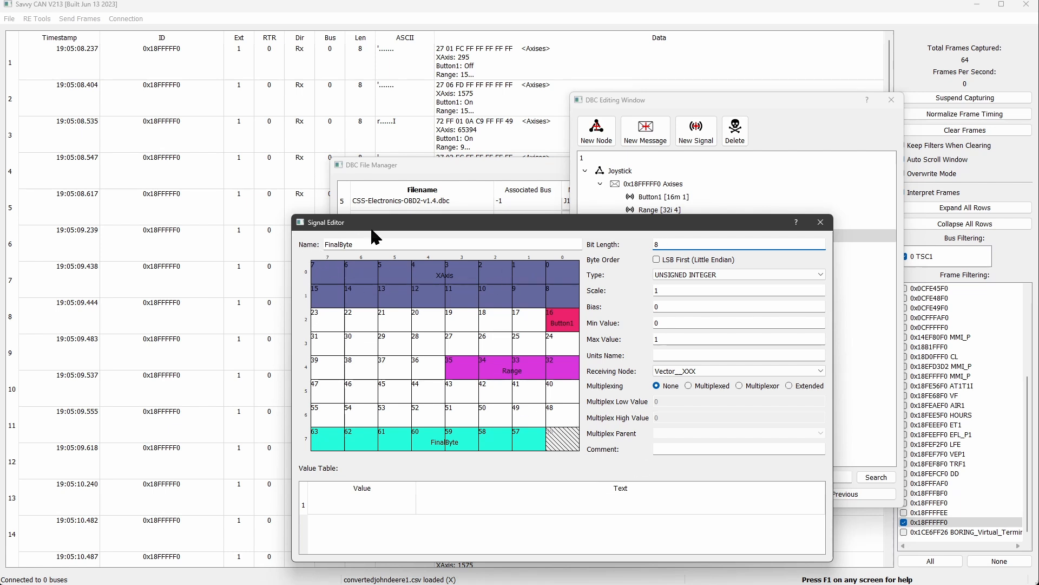
mouse_move(317, 285)
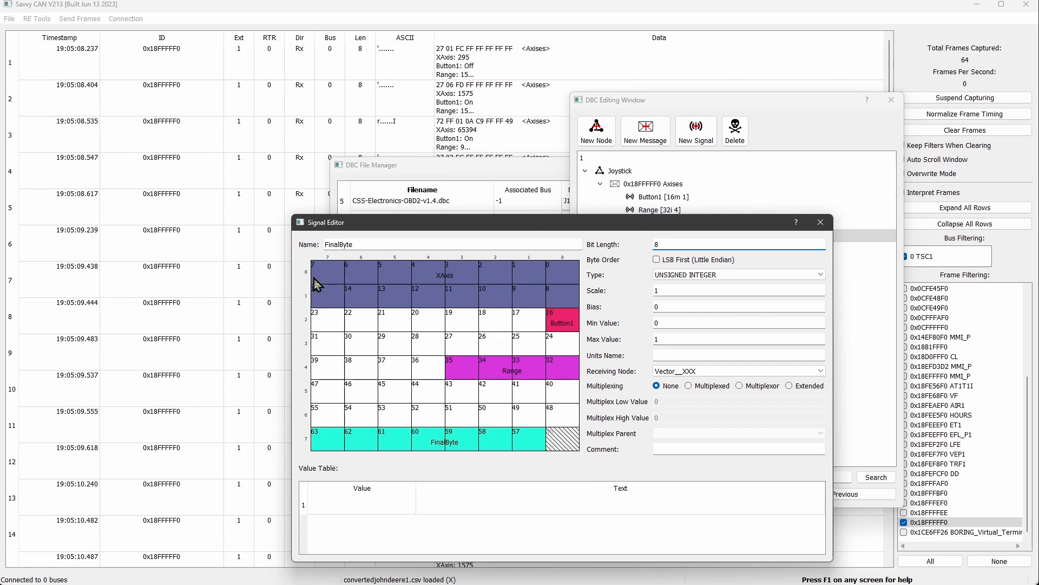
click(656, 184)
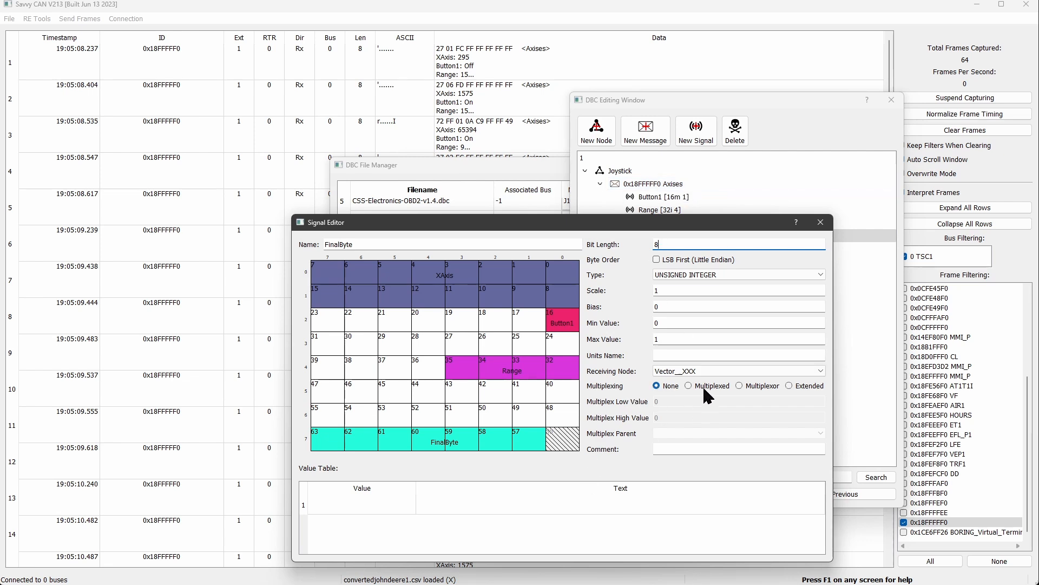
click(737, 370)
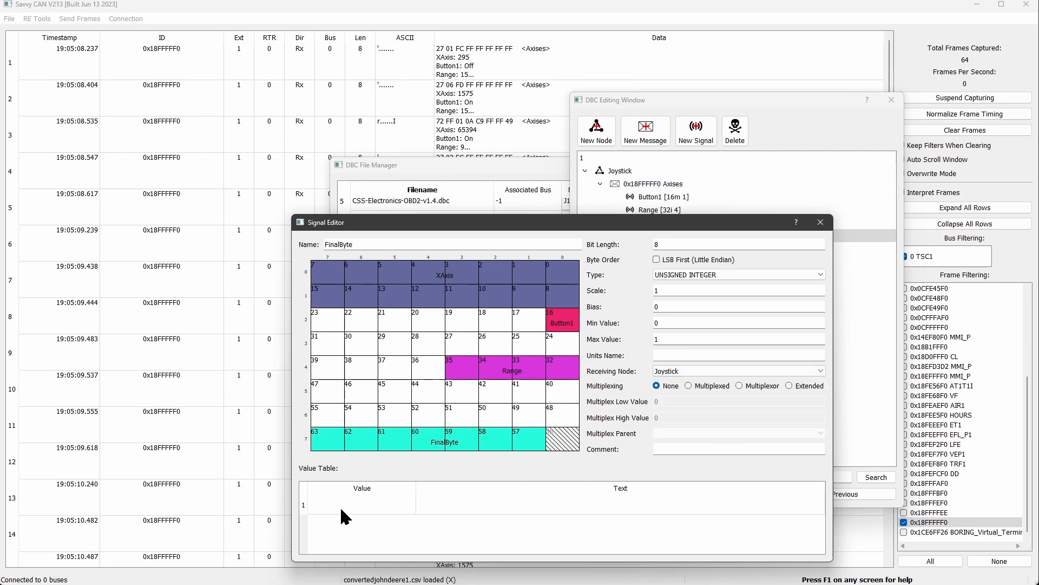
Add the value FF = End_of_video to FinalByte, dropping the 0x prefix
text(0xF)
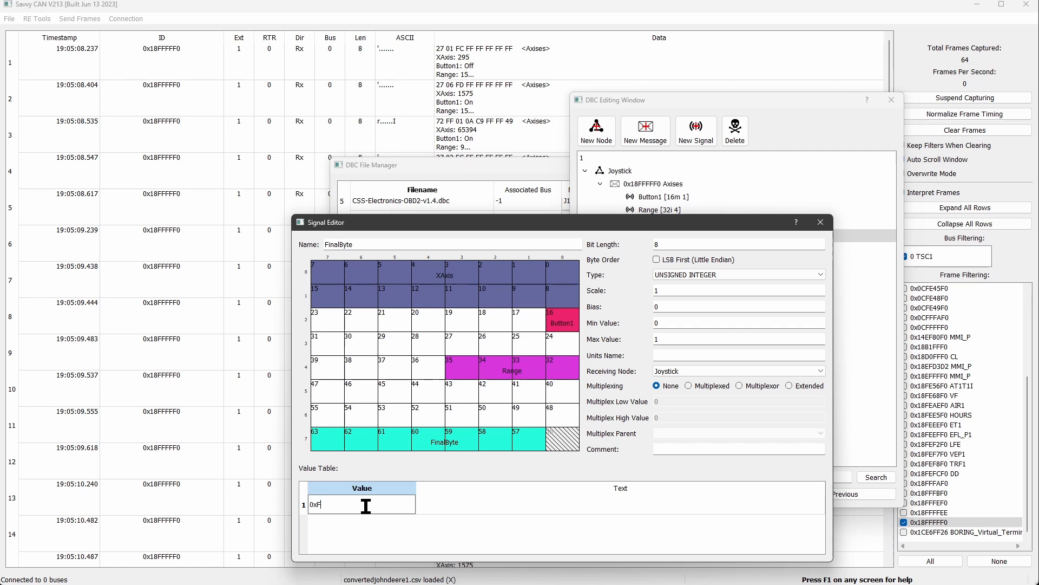
text(End of vl)
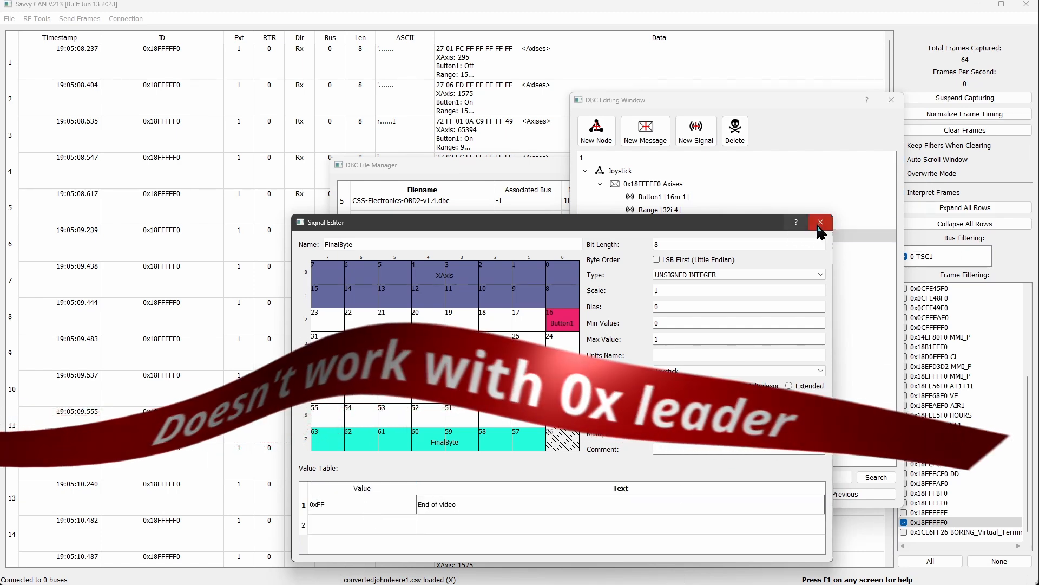
click(820, 221)
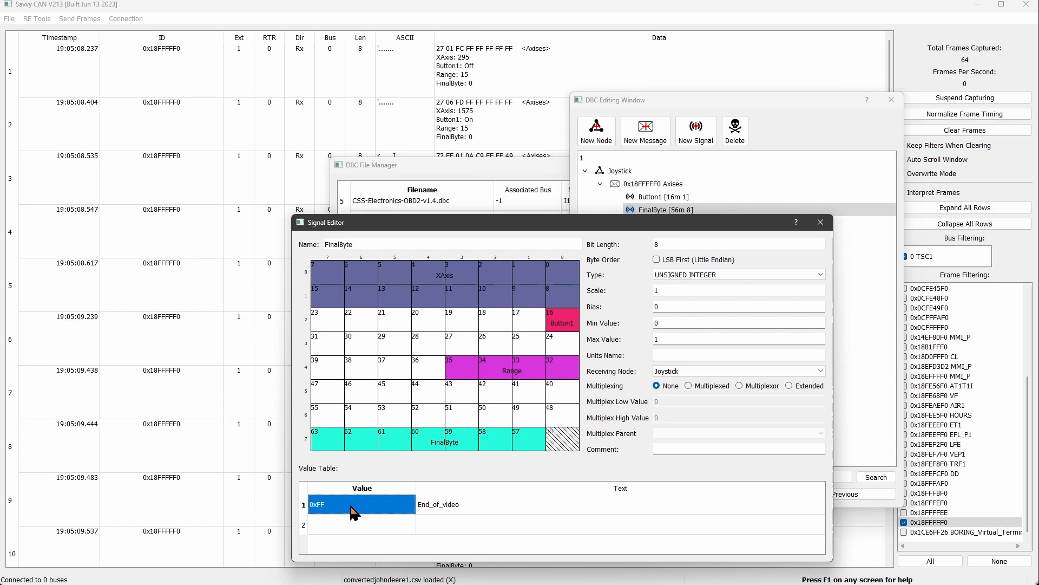
double_click(361, 504)
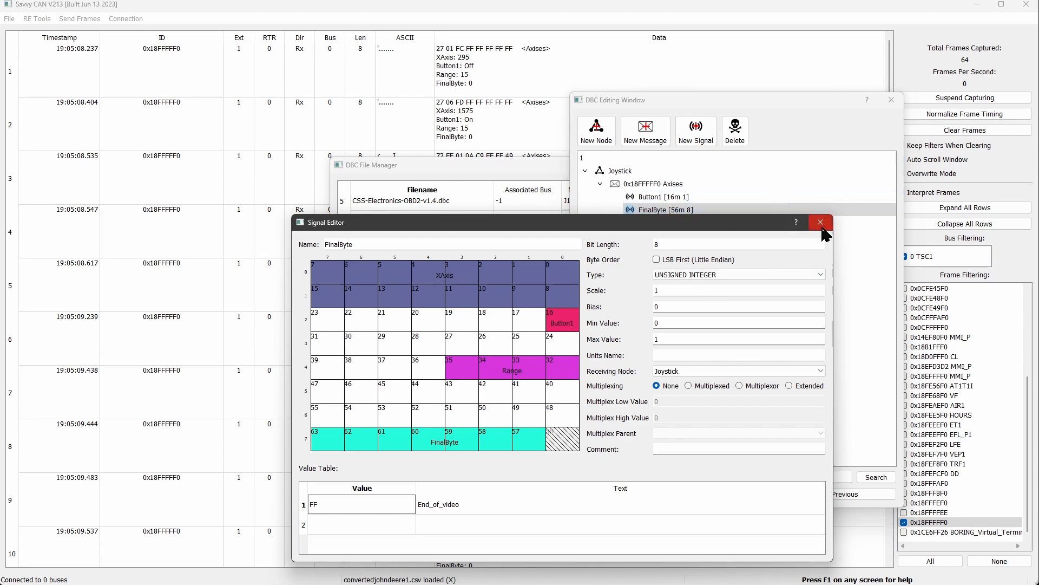
click(820, 221)
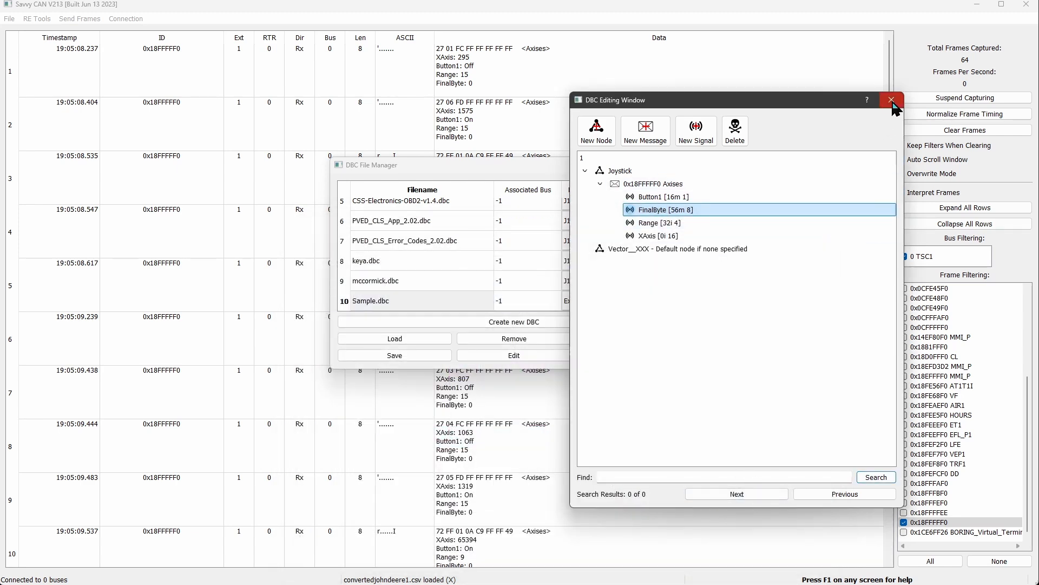
Close the DBC editor and refresh interpretation so Axises frames show FinalByte as End_of_video
click(891, 100)
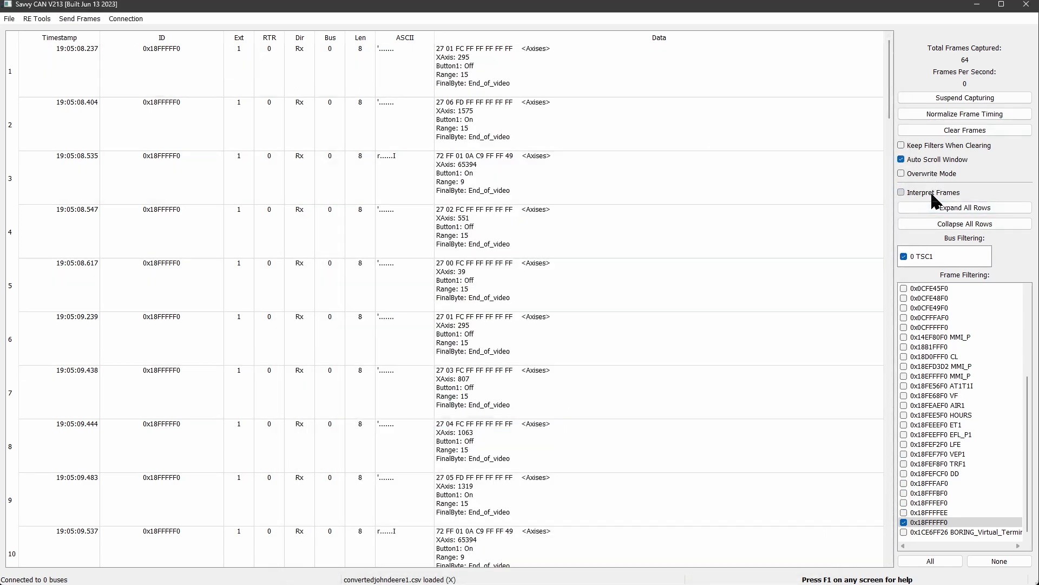
click(902, 193)
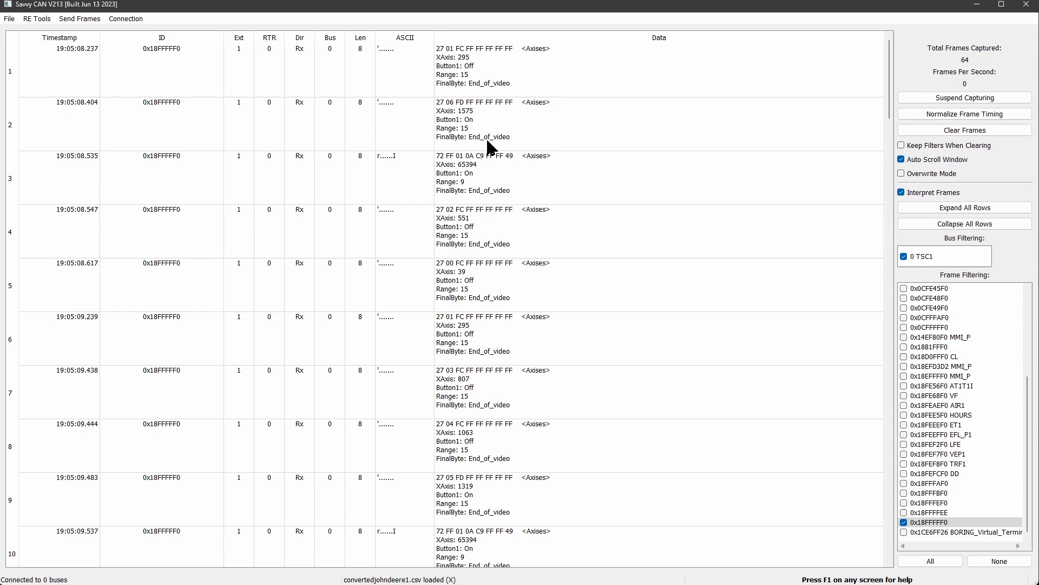
scroll(down, 3)
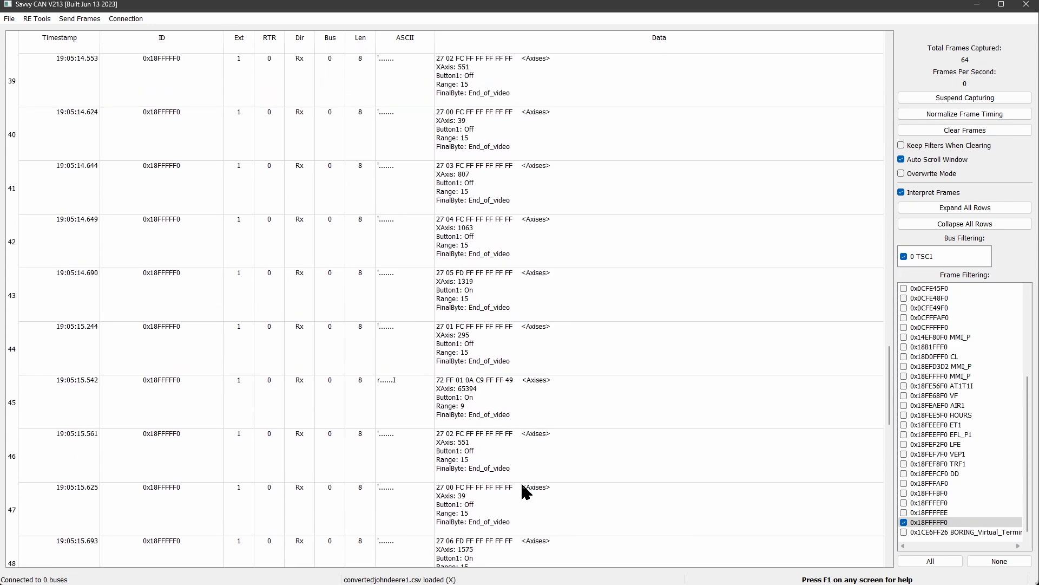